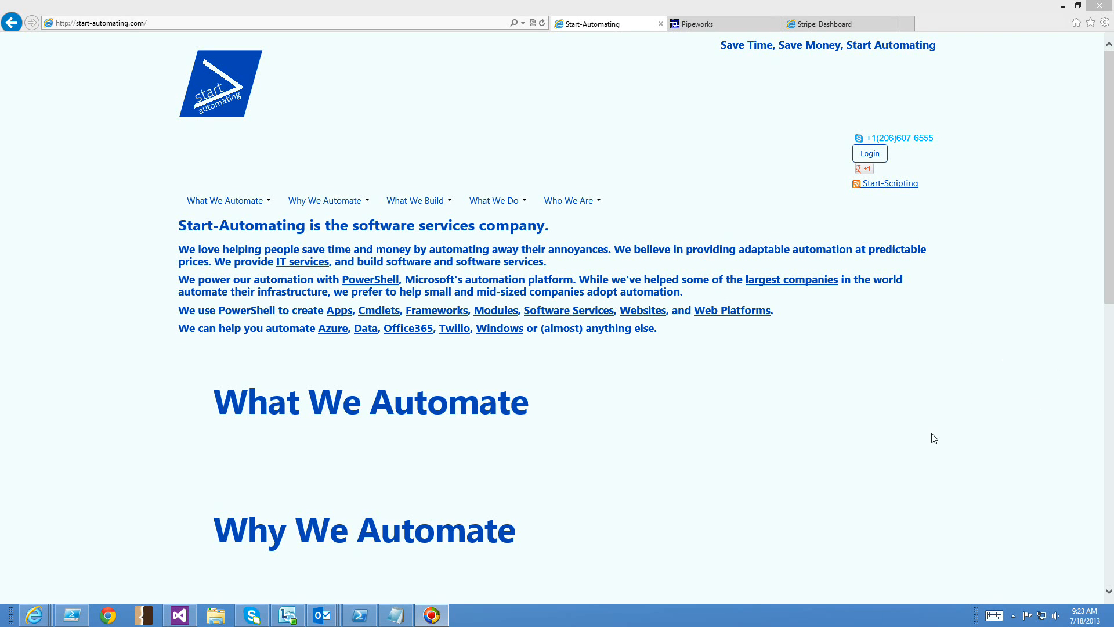
{"action": "mouse_move", "coordinate": [838, 385]}
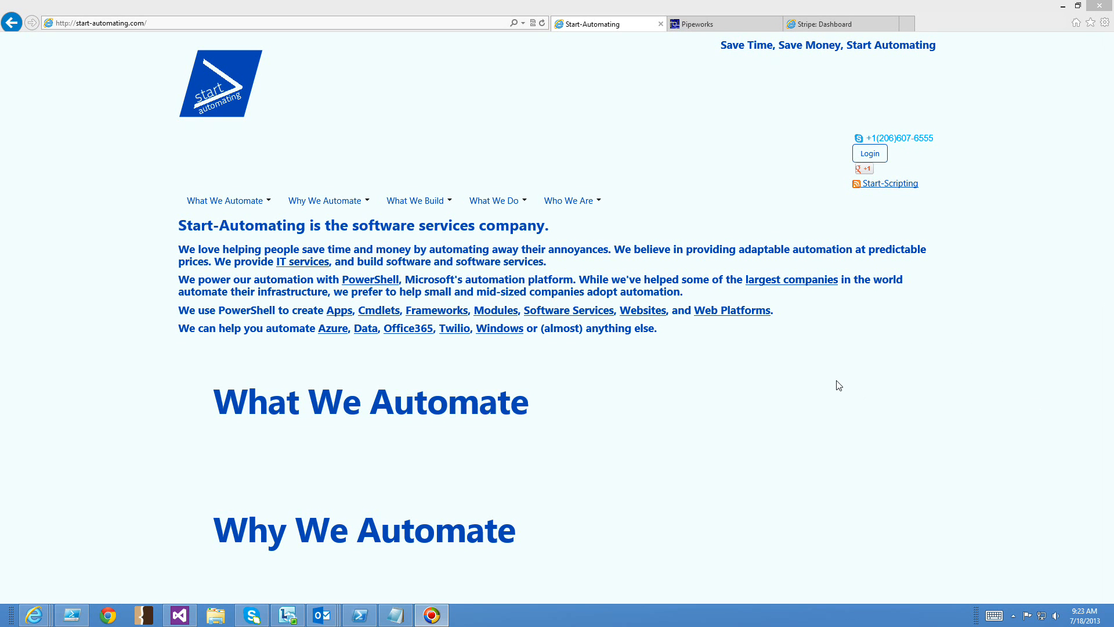
{"action": "mouse_move", "coordinate": [710, 23]}
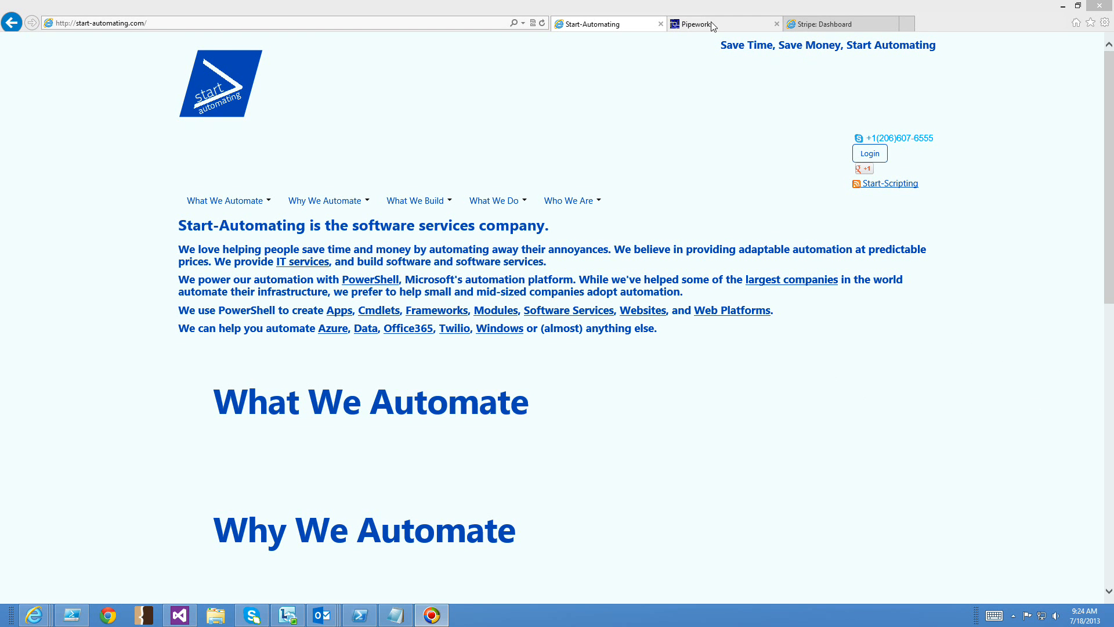
- Open the 'Get-Paid with Stripe' article under Connecting the Clouds on the Pipeworks site
{"action": "left_click", "coordinate": [718, 25]}
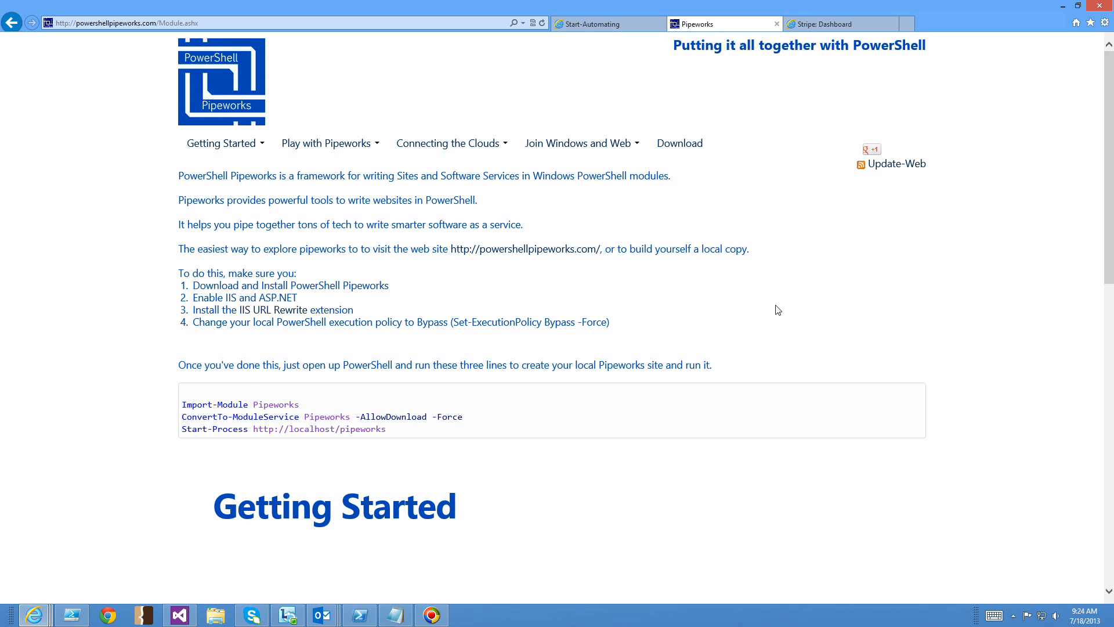
{"action": "mouse_move", "coordinate": [254, 79]}
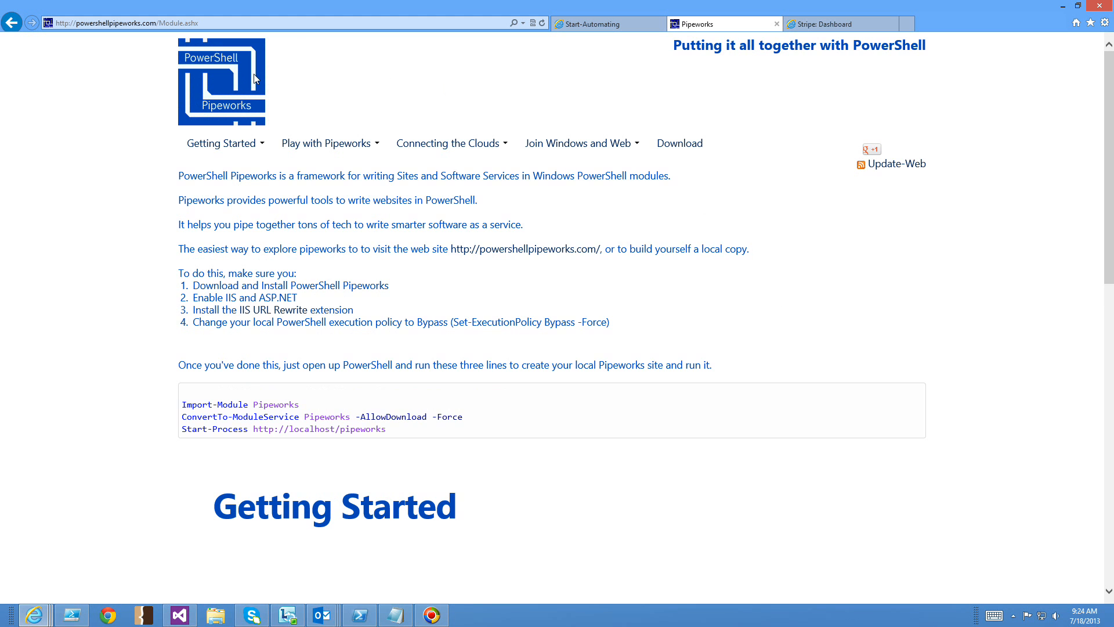
{"action": "left_click", "coordinate": [447, 143]}
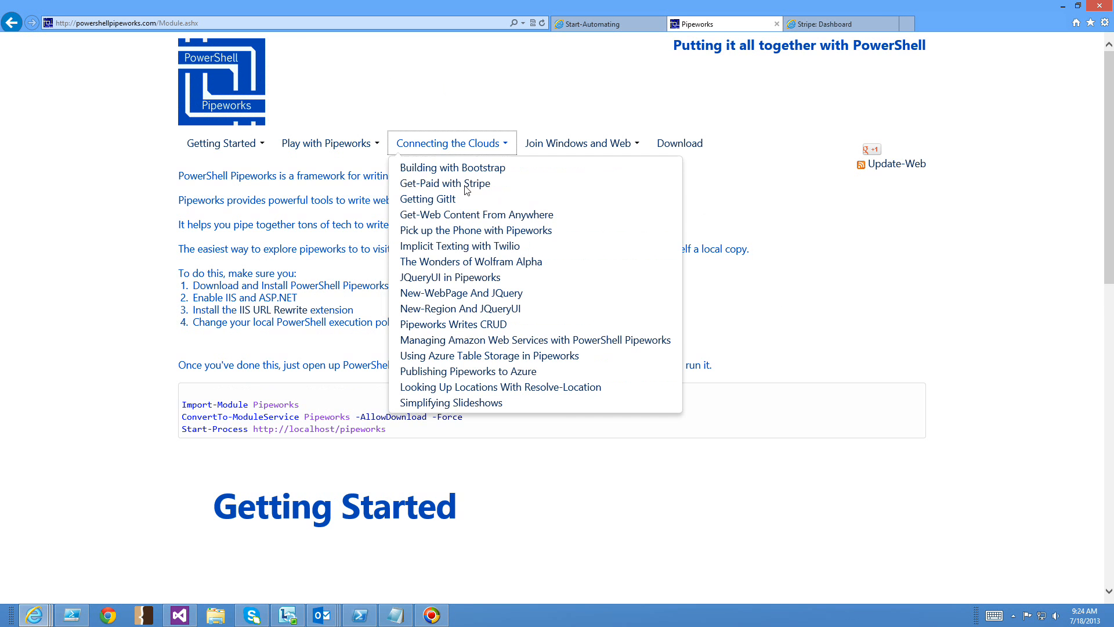
{"action": "left_click", "coordinate": [444, 183]}
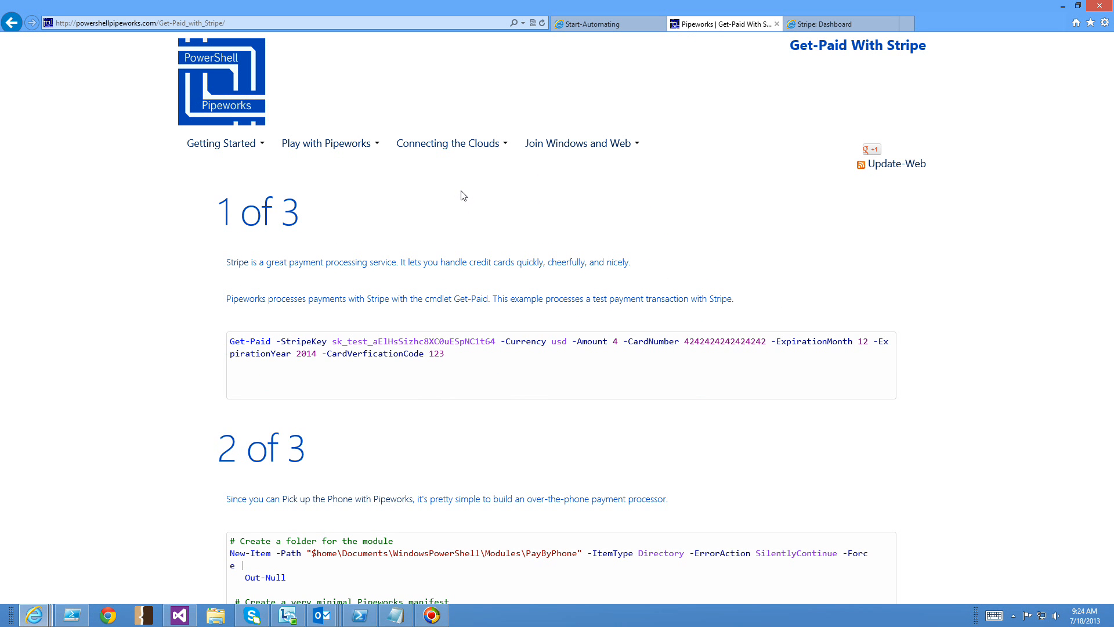
{"action": "mouse_move", "coordinate": [318, 509]}
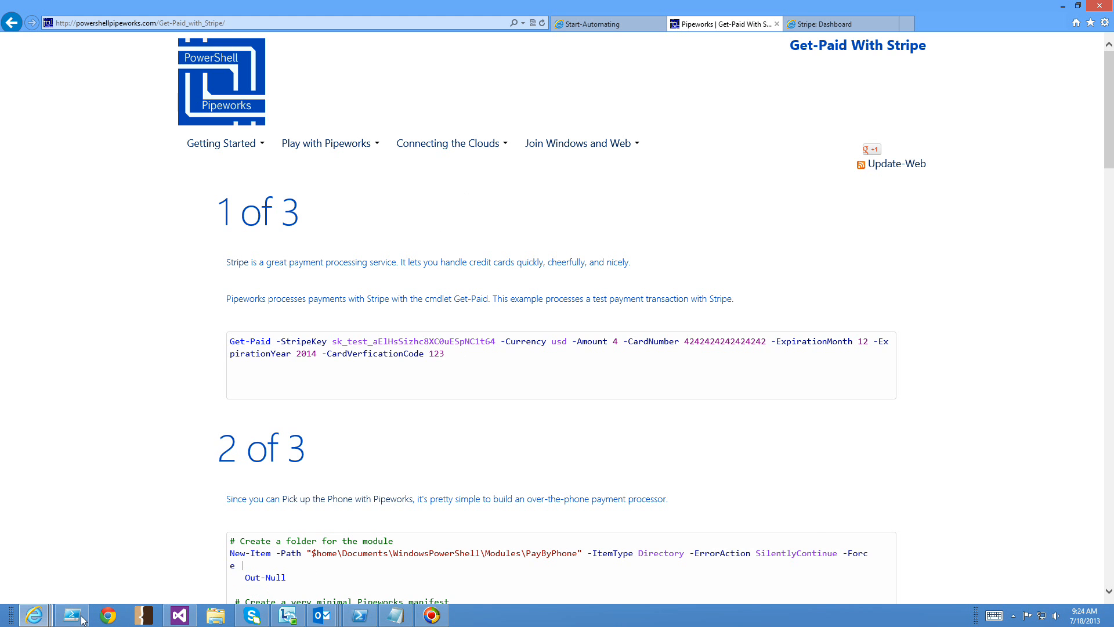
- Review the Step 1 Get-Paid code in PowerShell ISE and run the test charge
{"action": "left_click", "coordinate": [70, 615]}
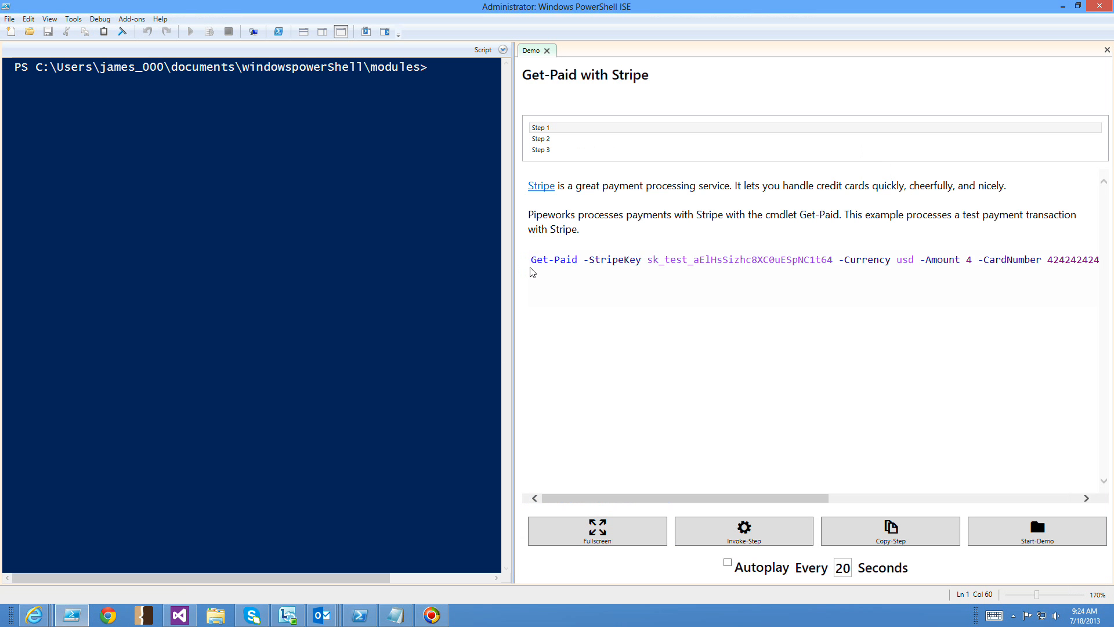
{"action": "mouse_move", "coordinate": [586, 337]}
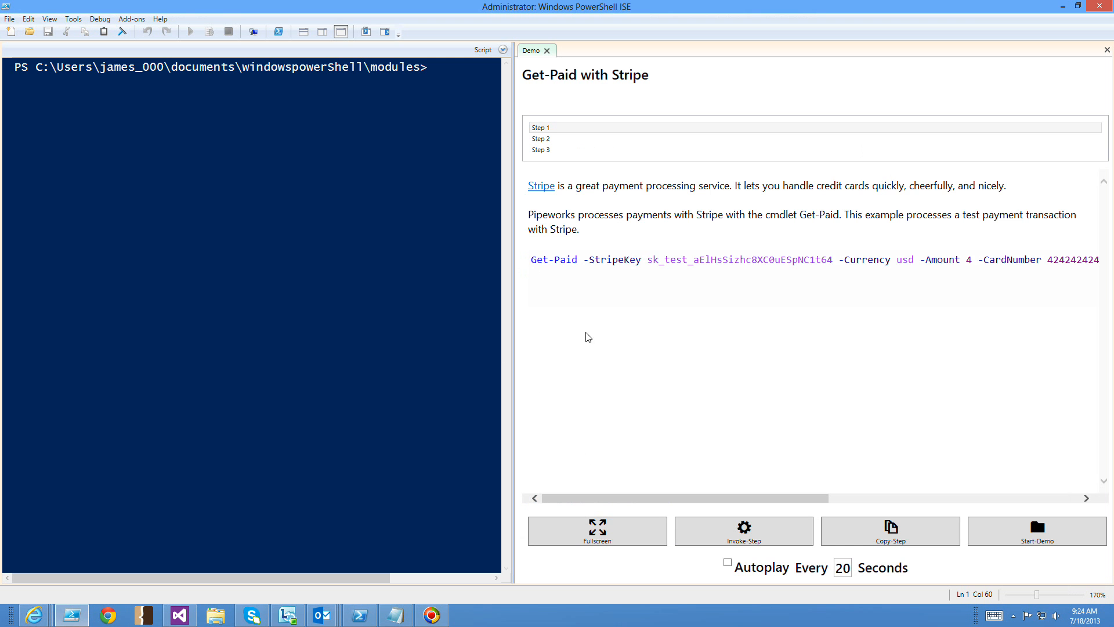
{"action": "mouse_move", "coordinate": [737, 268]}
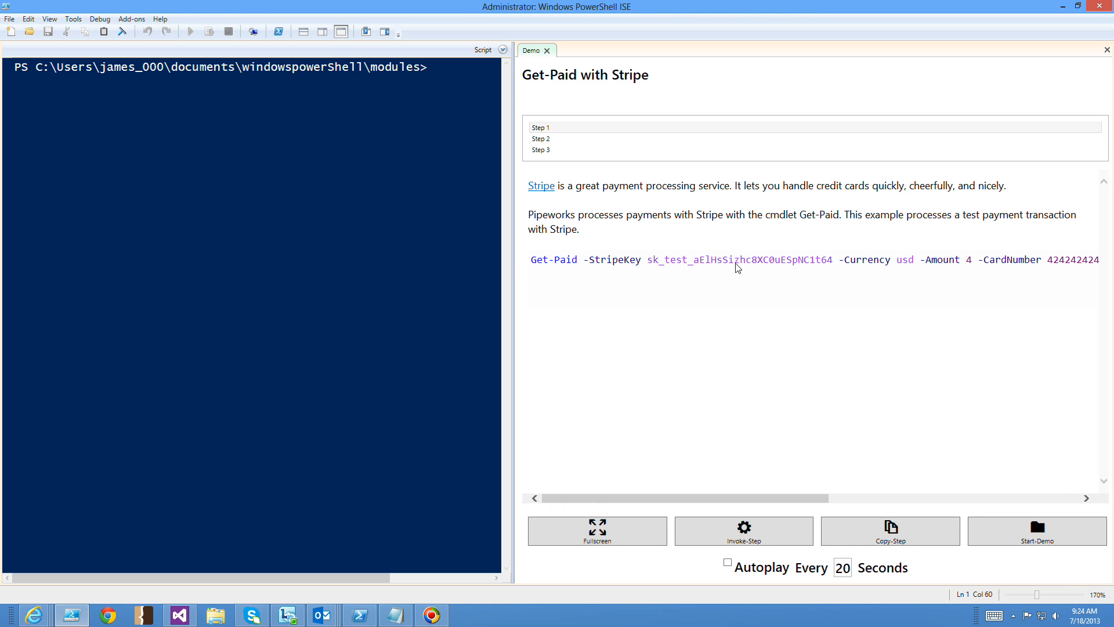
{"action": "mouse_move", "coordinate": [808, 288]}
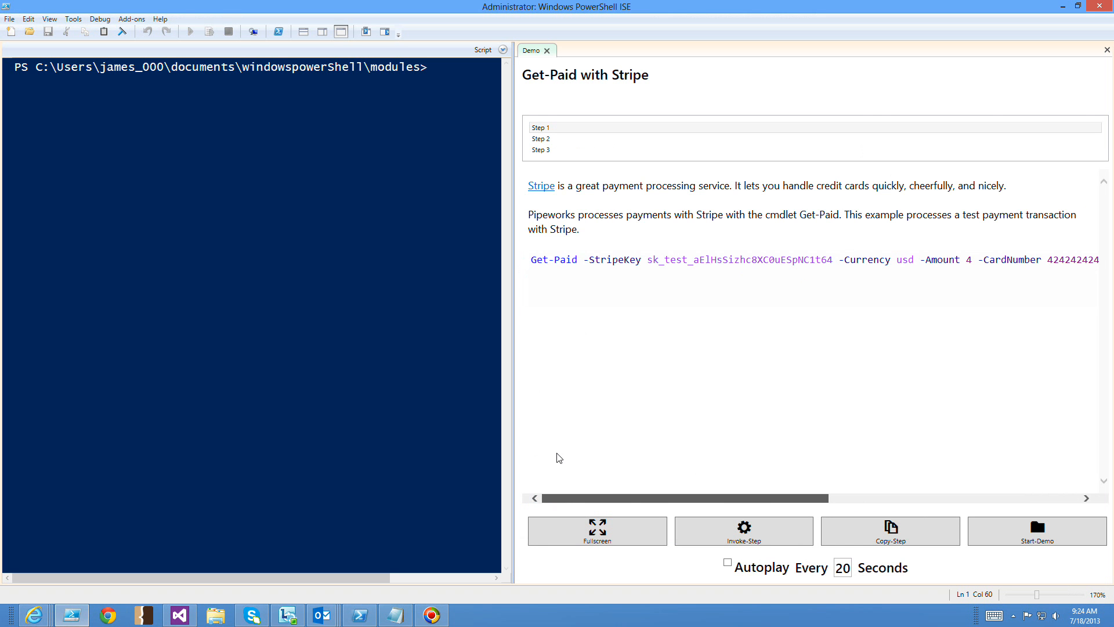
{"action": "scroll", "scroll_direction": "right", "scroll_amount": 3}
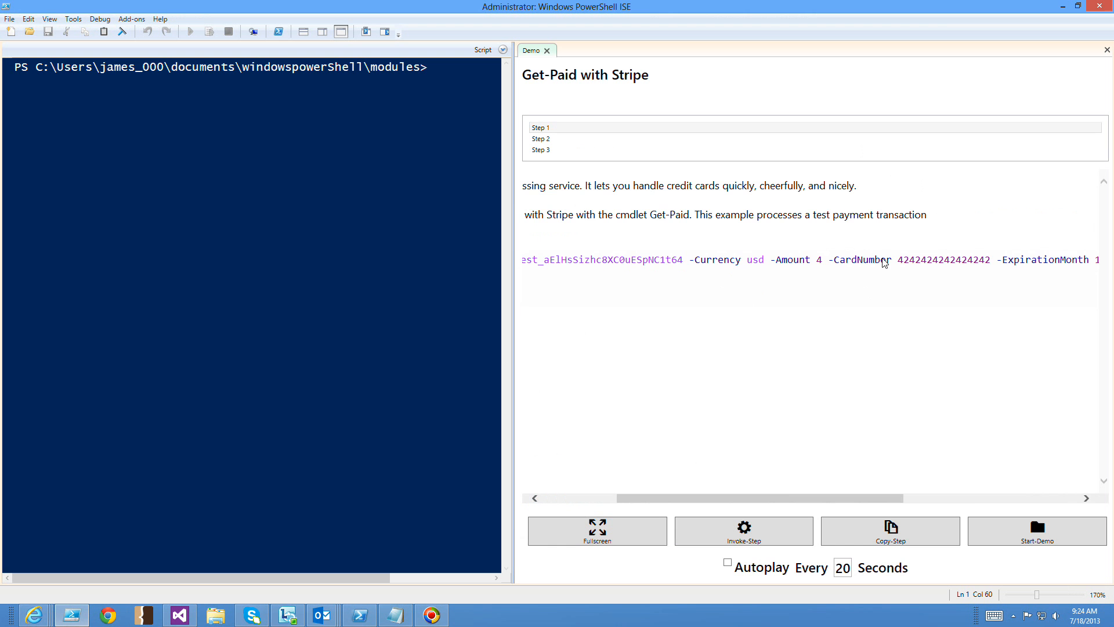
{"action": "mouse_move", "coordinate": [968, 498]}
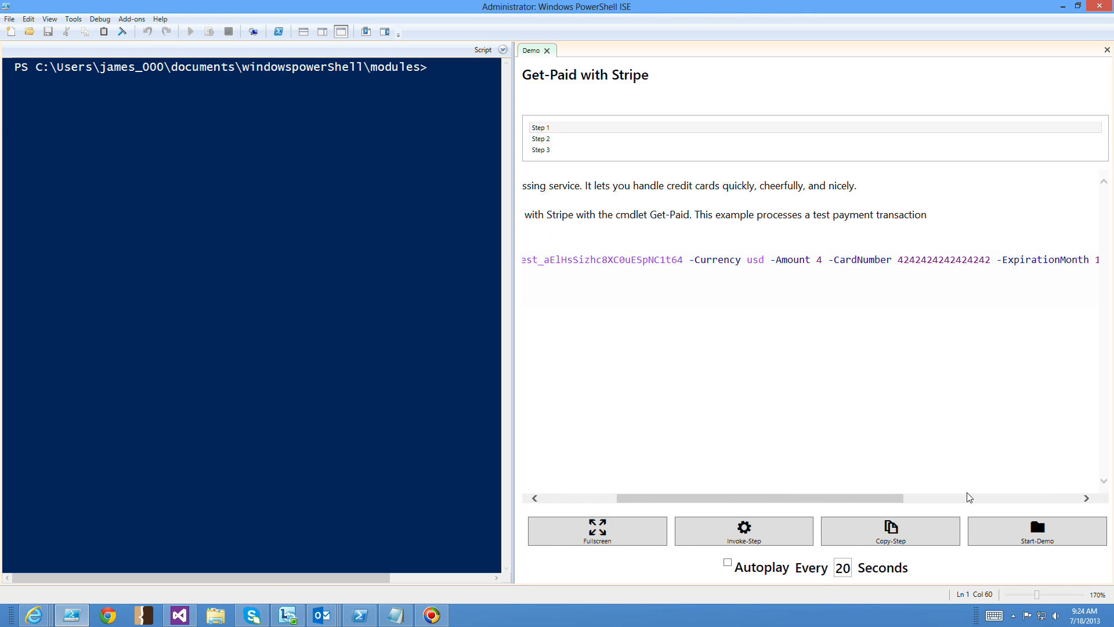
{"action": "scroll", "scroll_direction": "right", "scroll_amount": 3}
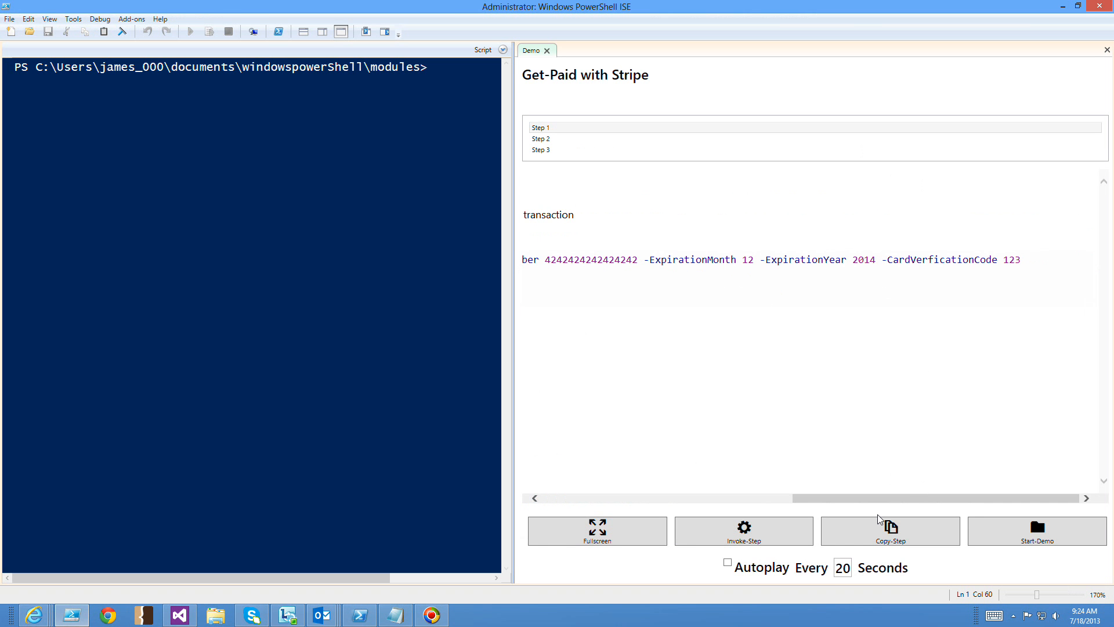
{"action": "left_click", "coordinate": [743, 530]}
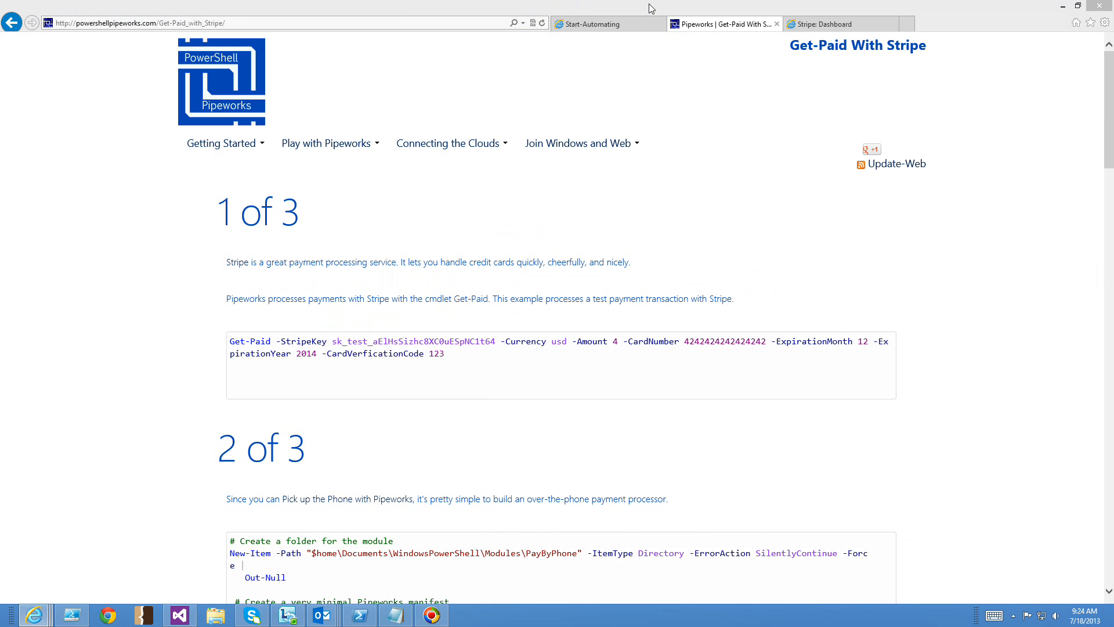
- Check today's 7/18 test charge on the Stripe Dashboard, then return to PowerShell ISE
{"action": "left_click", "coordinate": [842, 23]}
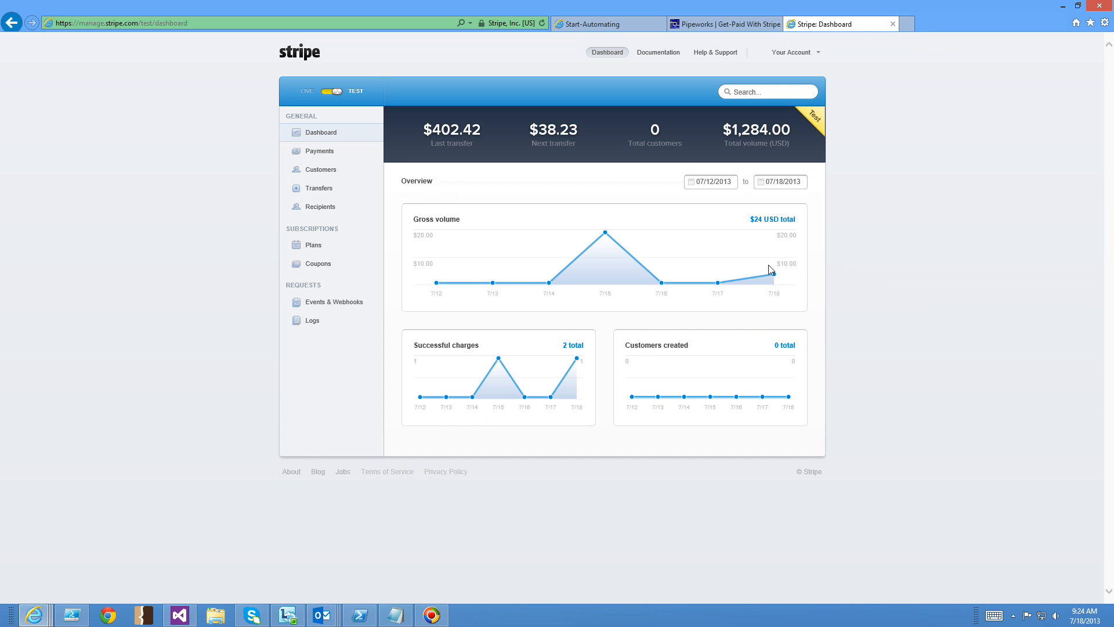
{"action": "mouse_move", "coordinate": [773, 278]}
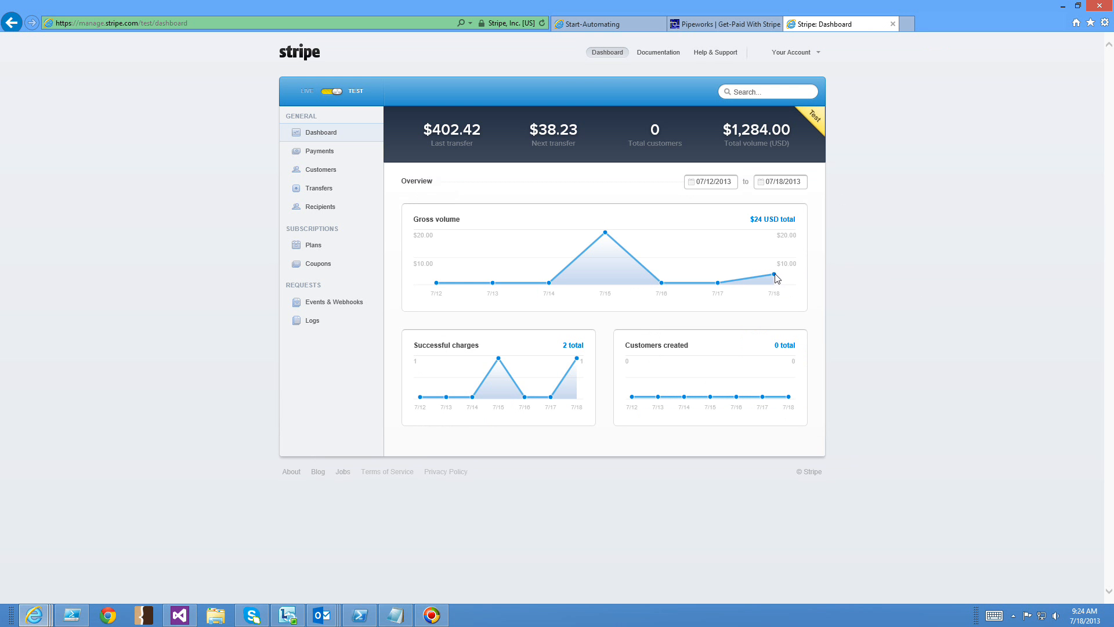
{"action": "mouse_move", "coordinate": [736, 268]}
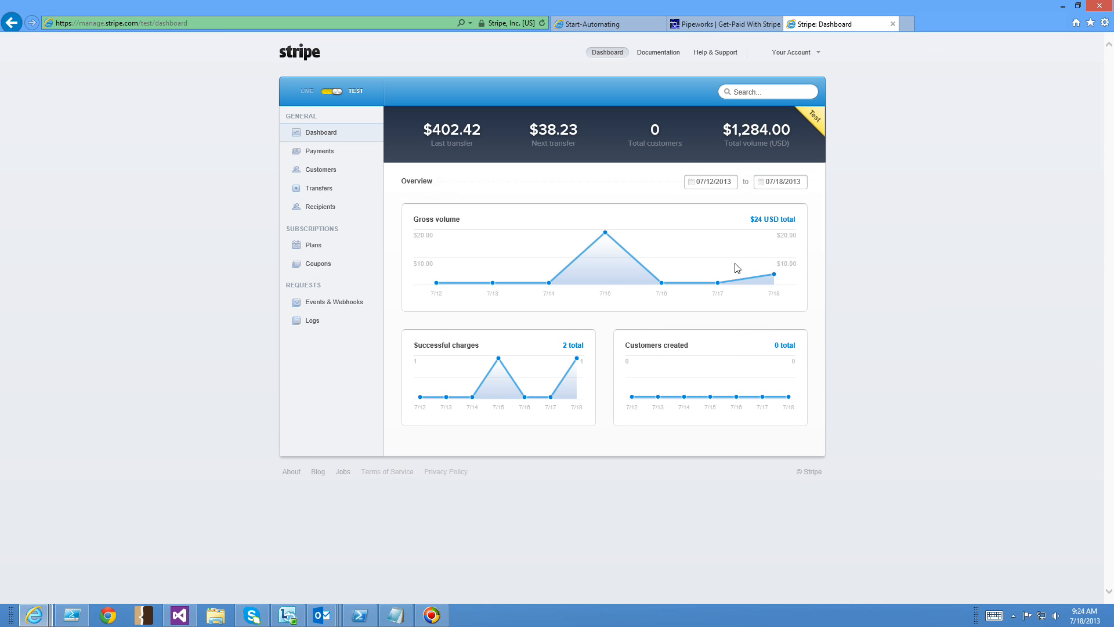
{"action": "mouse_move", "coordinate": [477, 327]}
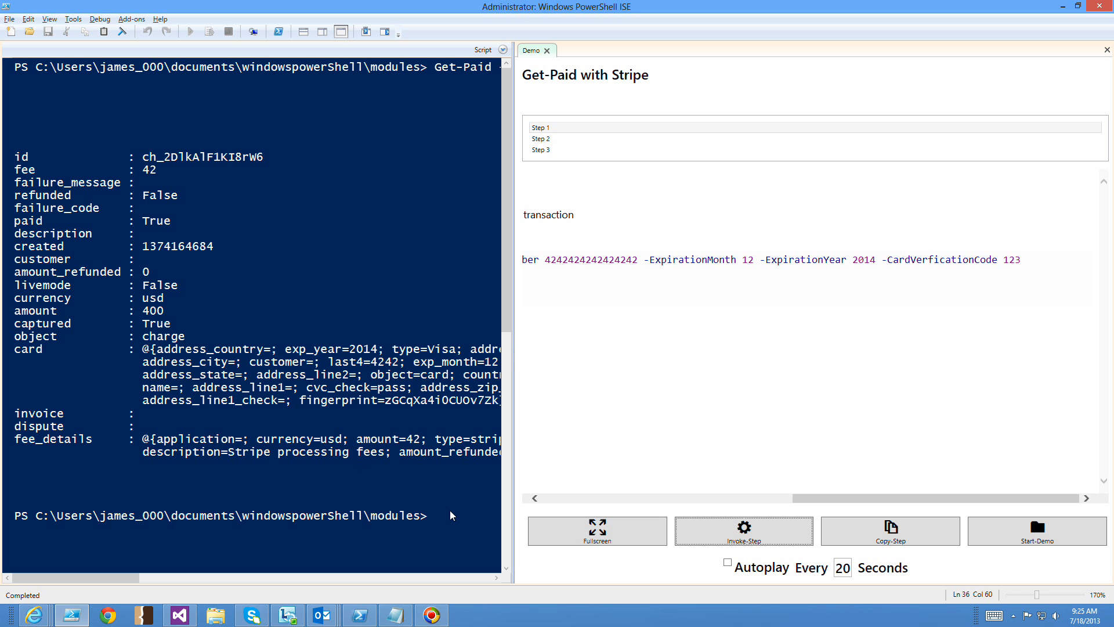
{"action": "left_click", "coordinate": [541, 139]}
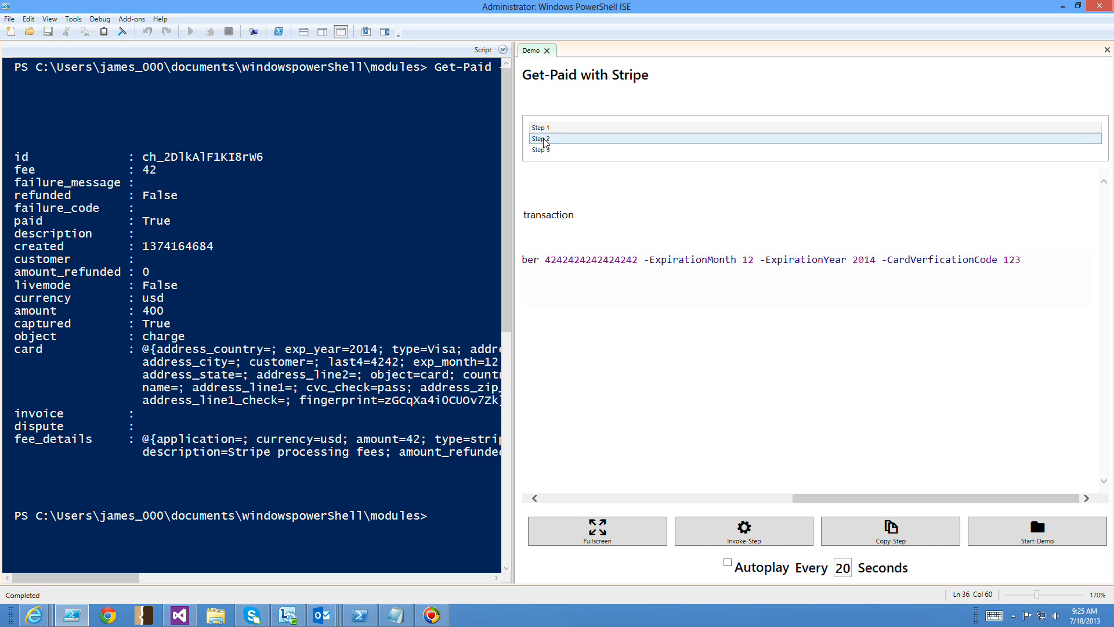
{"action": "left_click", "coordinate": [540, 138]}
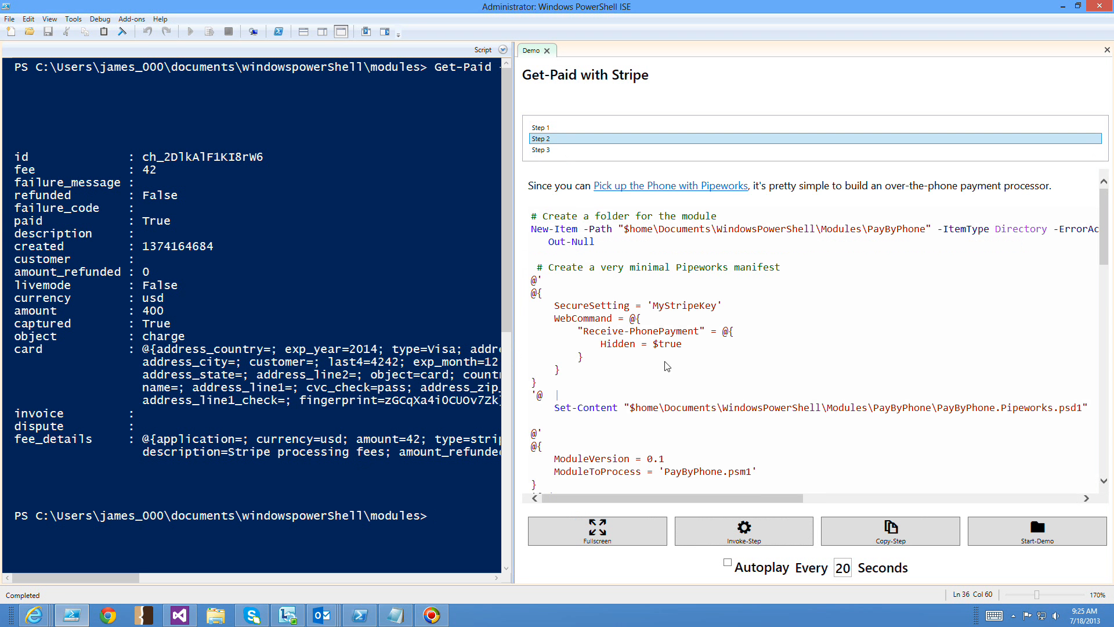
{"action": "mouse_move", "coordinate": [645, 273]}
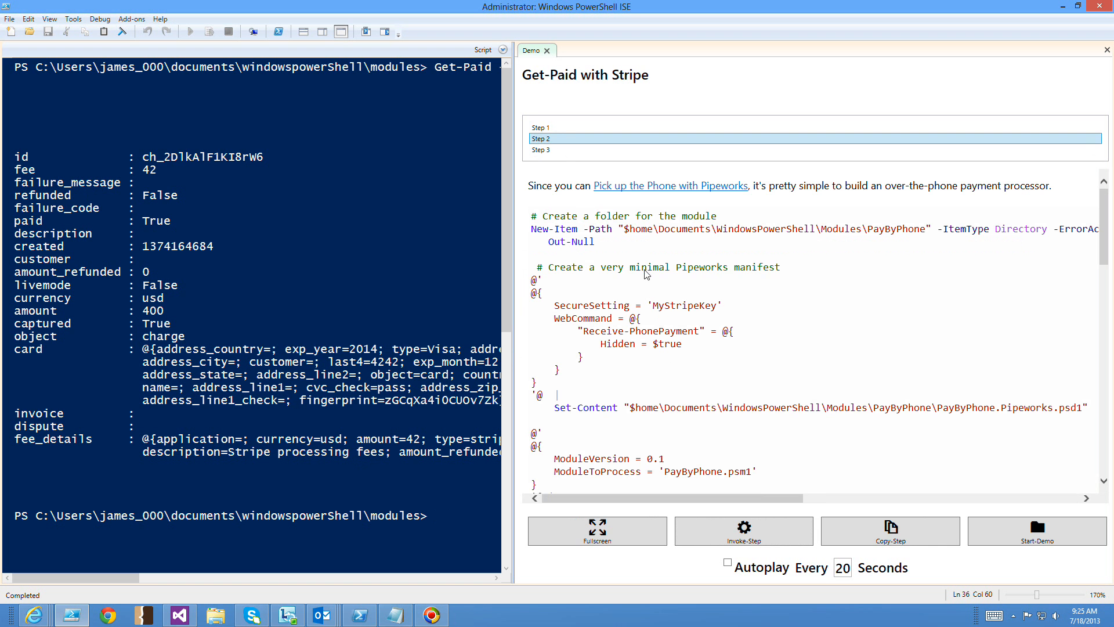
{"action": "mouse_move", "coordinate": [962, 246]}
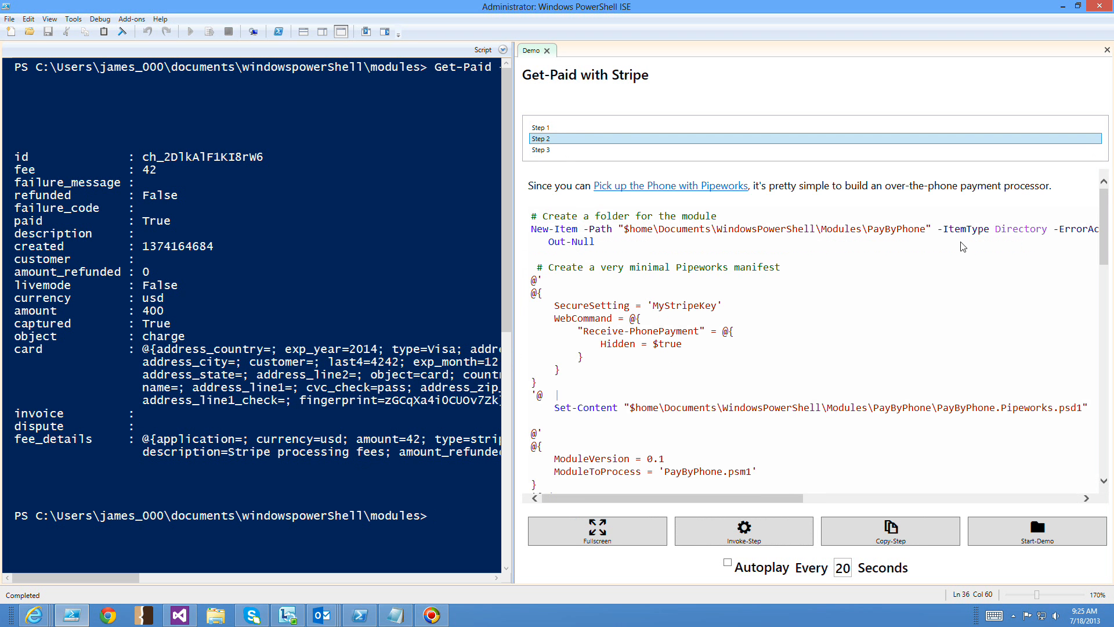
{"action": "scroll", "scroll_direction": "down", "scroll_amount": 3}
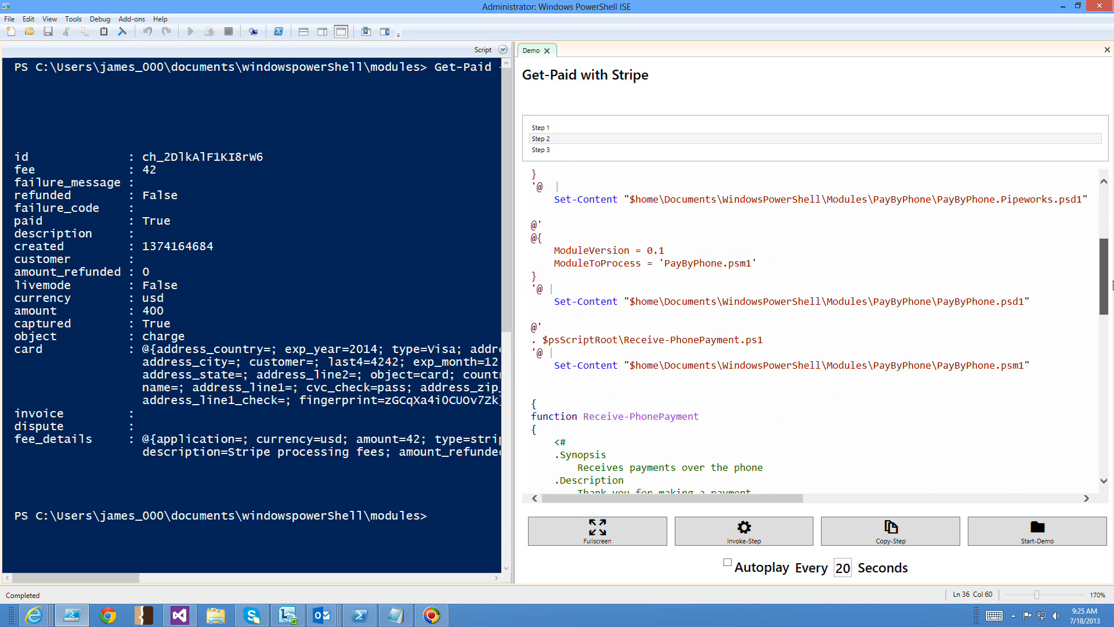
{"action": "scroll", "scroll_direction": "down", "scroll_amount": 3}
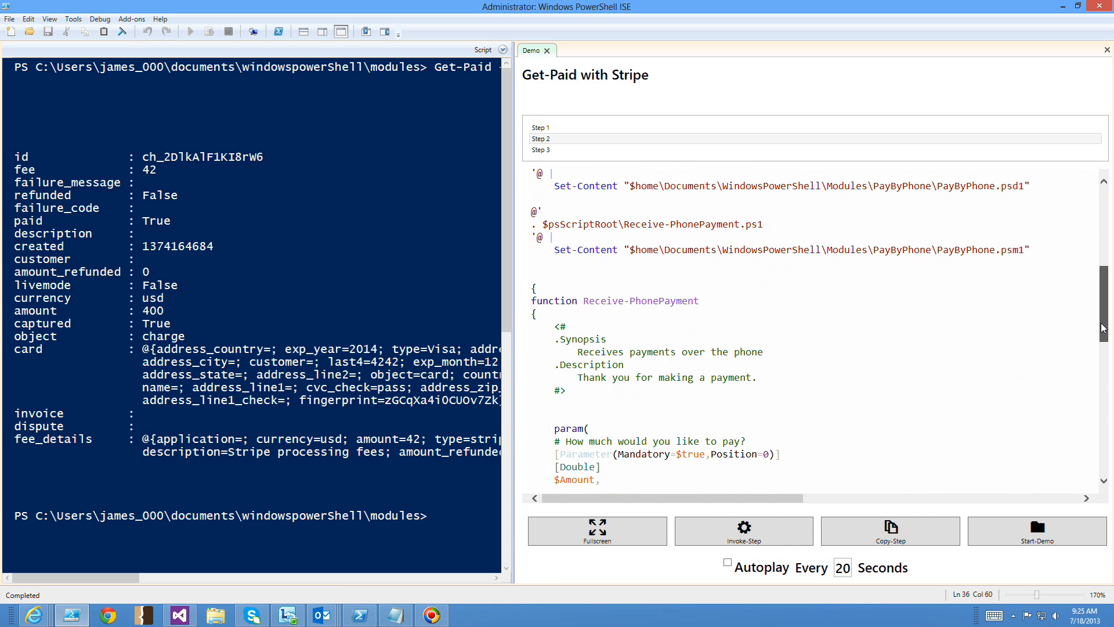
{"action": "scroll", "scroll_direction": "down", "scroll_amount": 3}
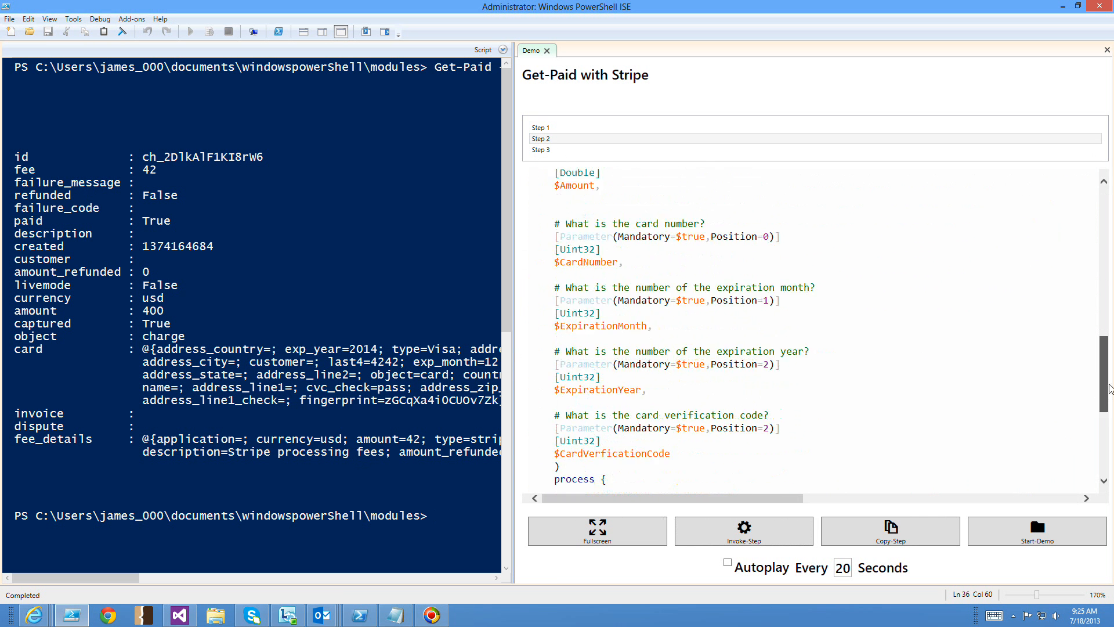
{"action": "scroll", "scroll_direction": "down", "scroll_amount": 3}
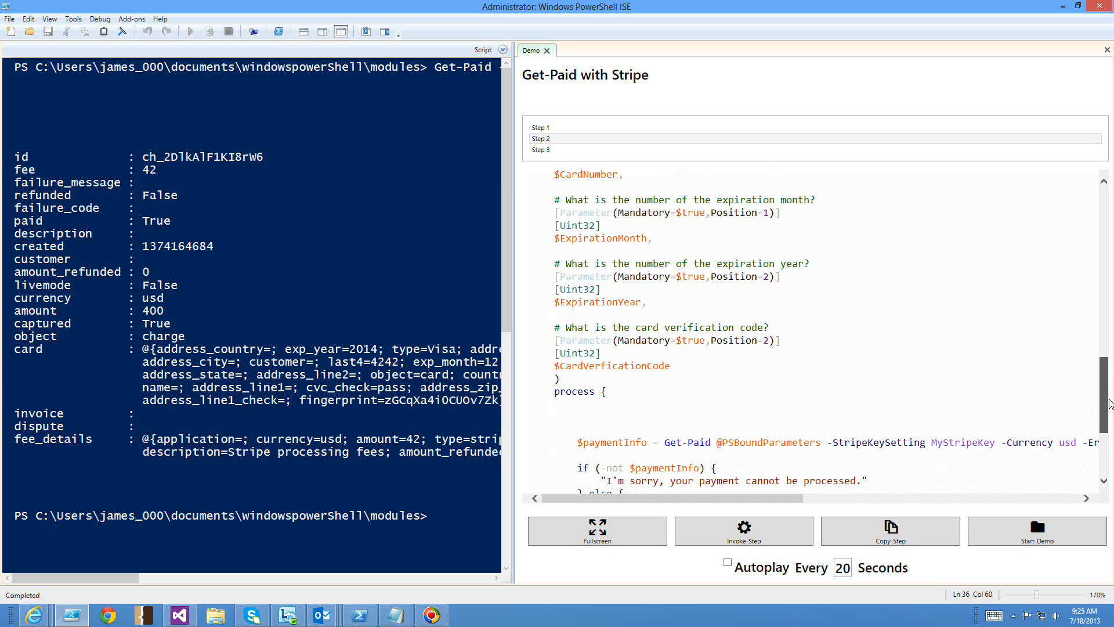
{"action": "scroll", "scroll_direction": "down", "scroll_amount": 3}
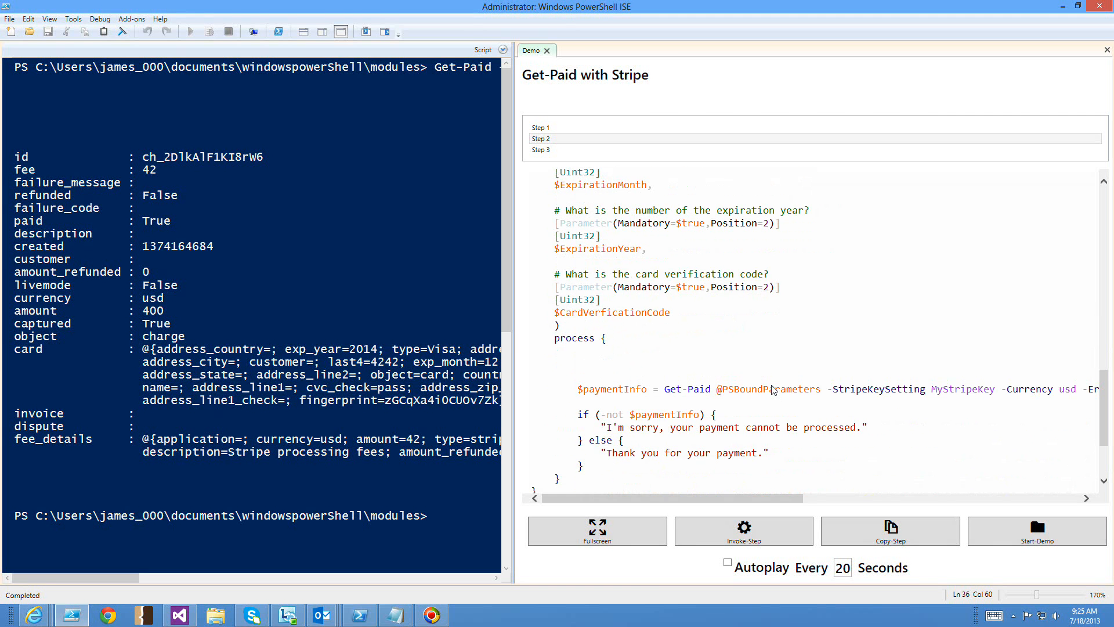
{"action": "double_click", "coordinate": [767, 389]}
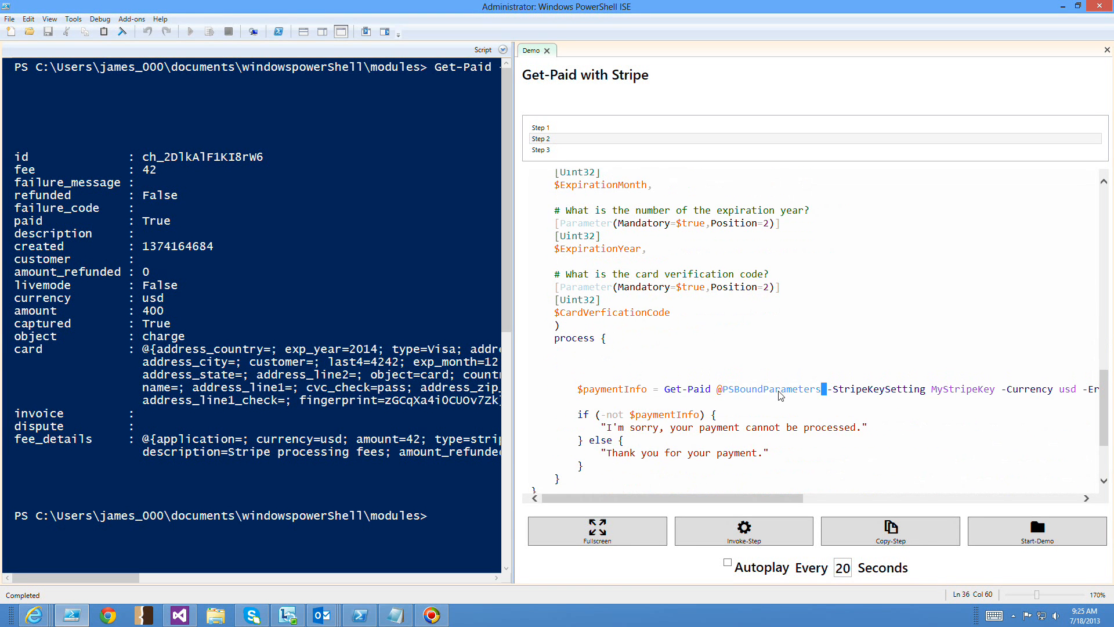
{"action": "scroll", "scroll_direction": "down", "scroll_amount": 3}
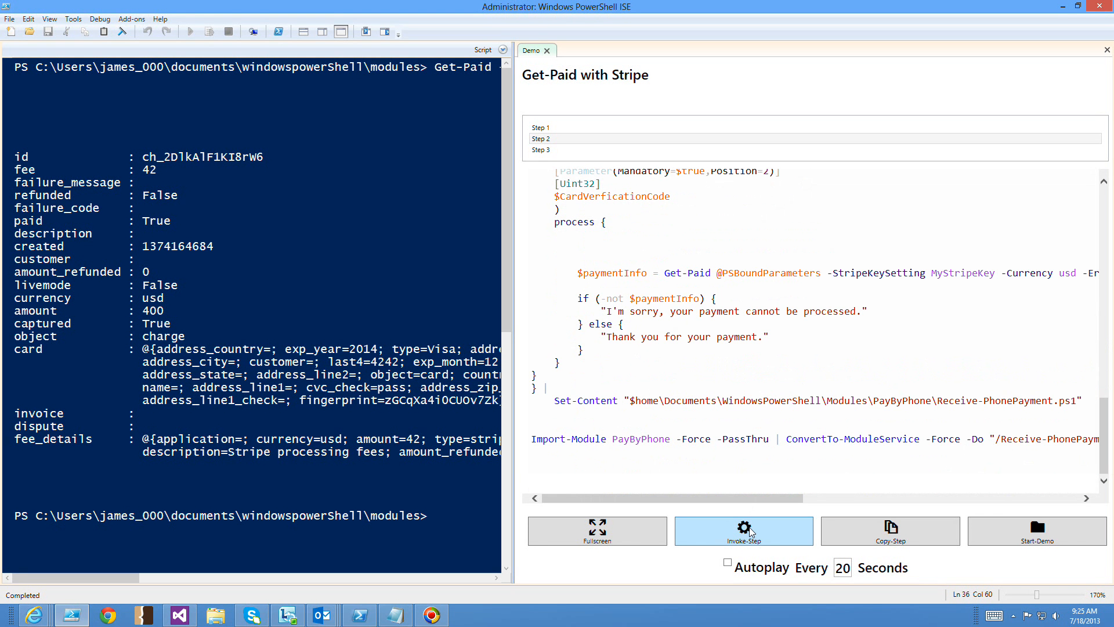
{"action": "left_click", "coordinate": [744, 530]}
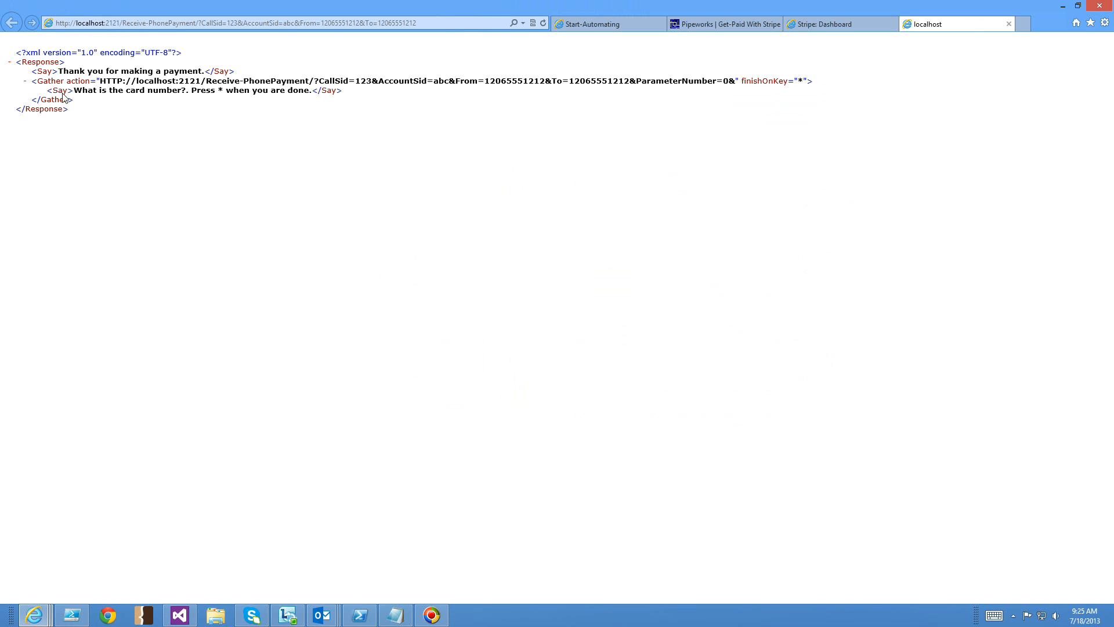
{"action": "mouse_move", "coordinate": [725, 76]}
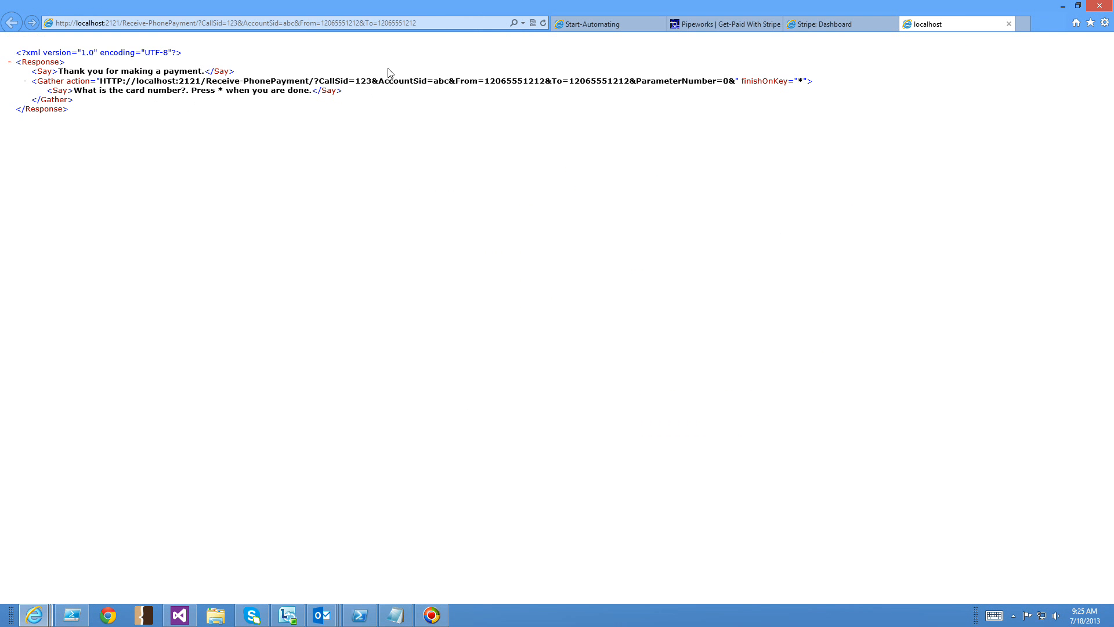
{"action": "mouse_move", "coordinate": [259, 103]}
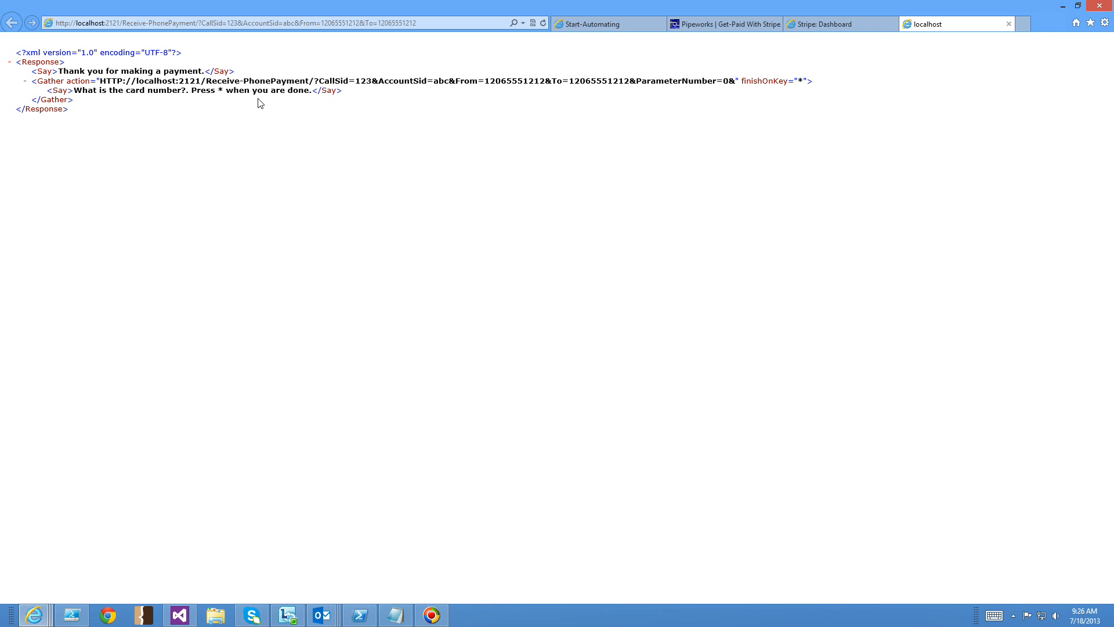
{"action": "mouse_move", "coordinate": [410, 171]}
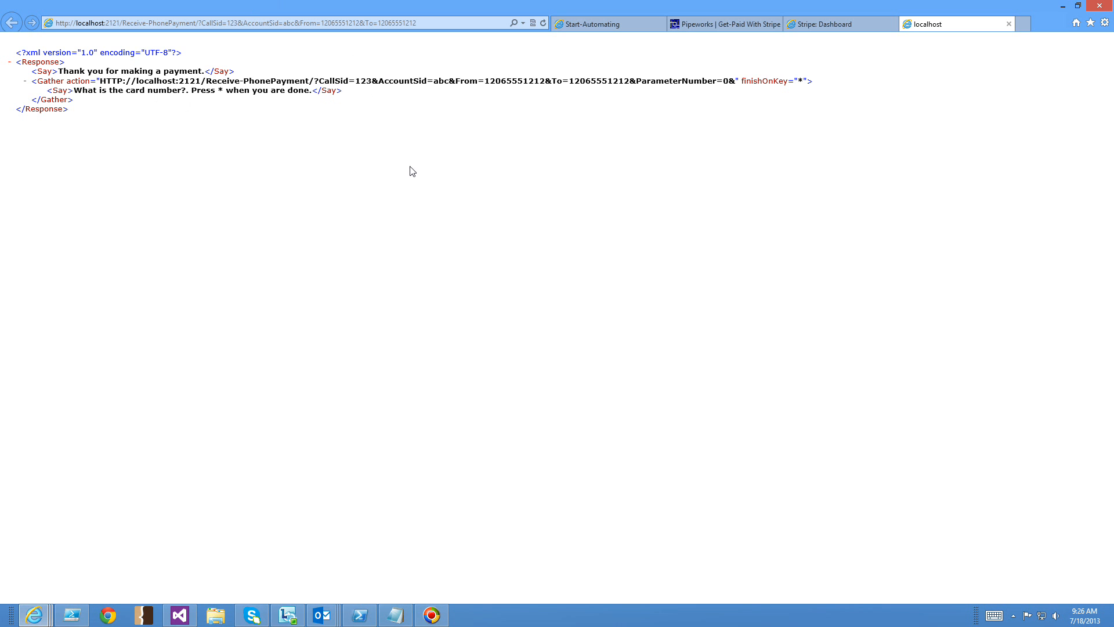
- Return to PowerShell ISE after reviewing the card-number XML reply
{"action": "left_click", "coordinate": [70, 615]}
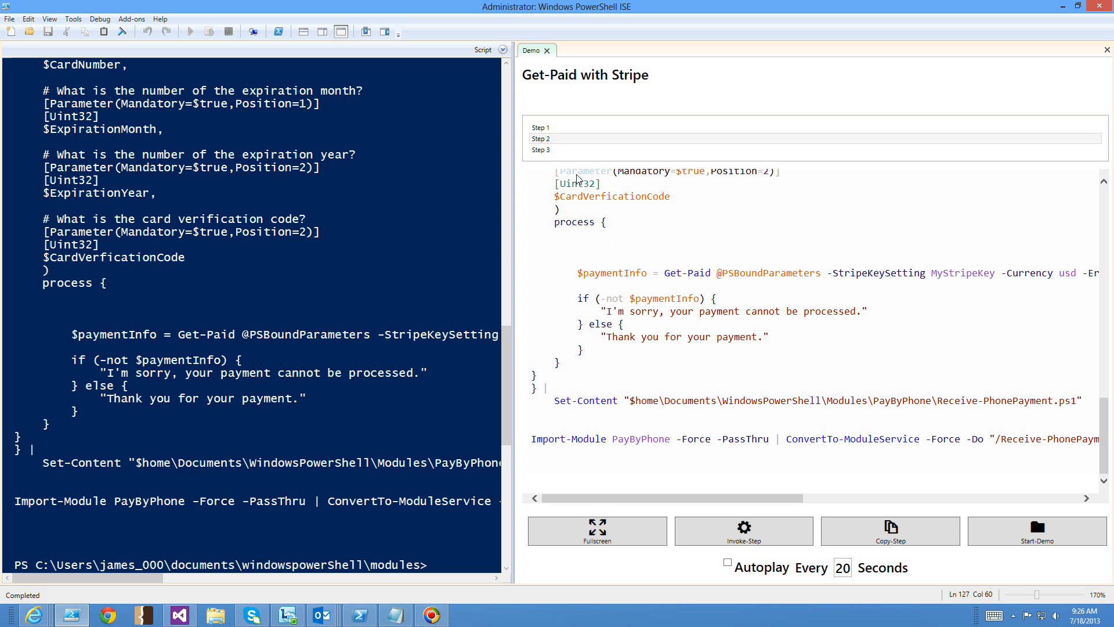
- Advance the demo to Step 3, the ShowUI credit card terminal
{"action": "left_click", "coordinate": [541, 149]}
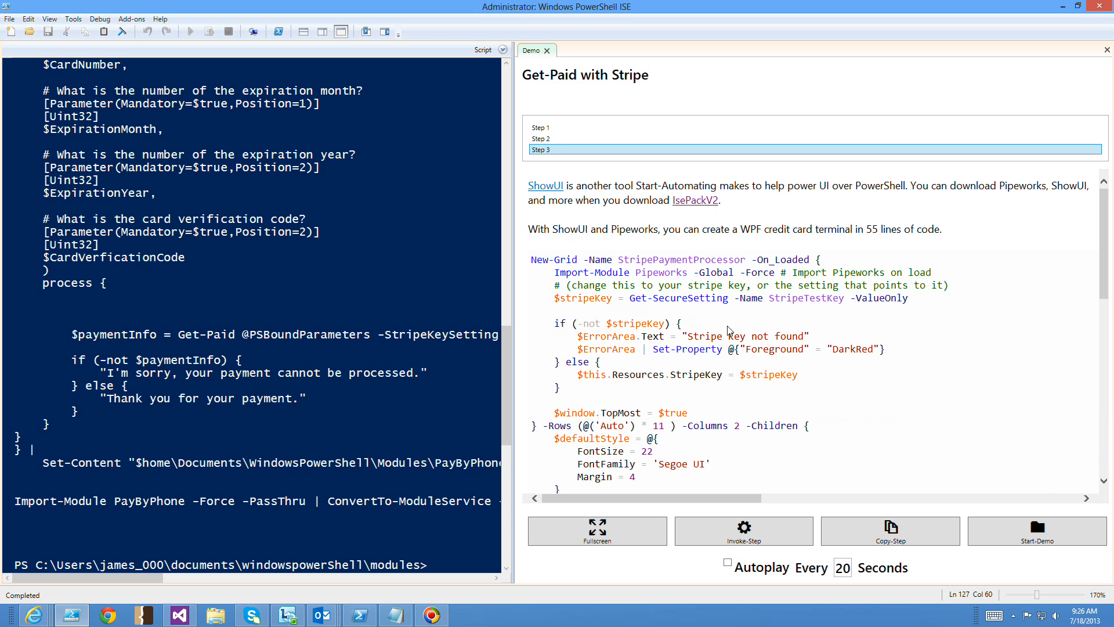
{"action": "mouse_move", "coordinate": [696, 254]}
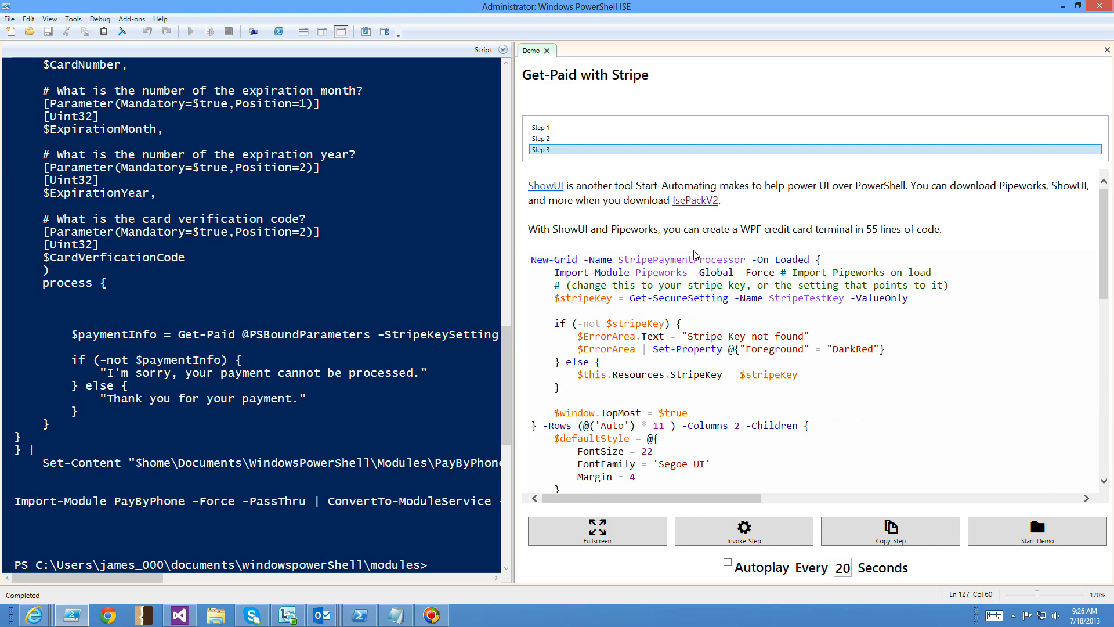
{"action": "mouse_move", "coordinate": [570, 262]}
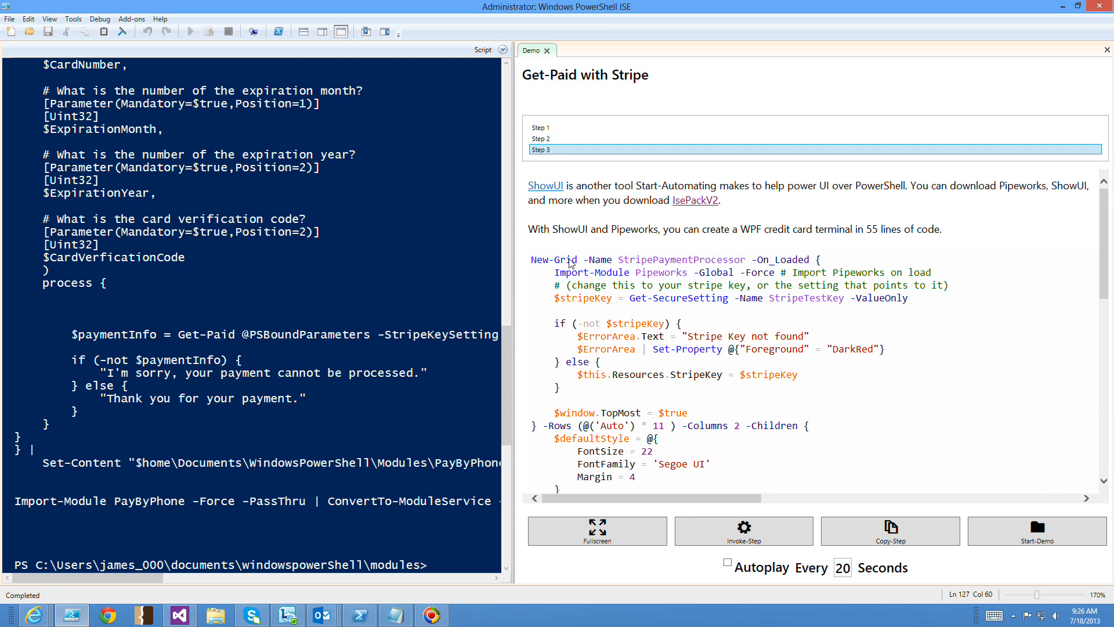
{"action": "mouse_move", "coordinate": [798, 590]}
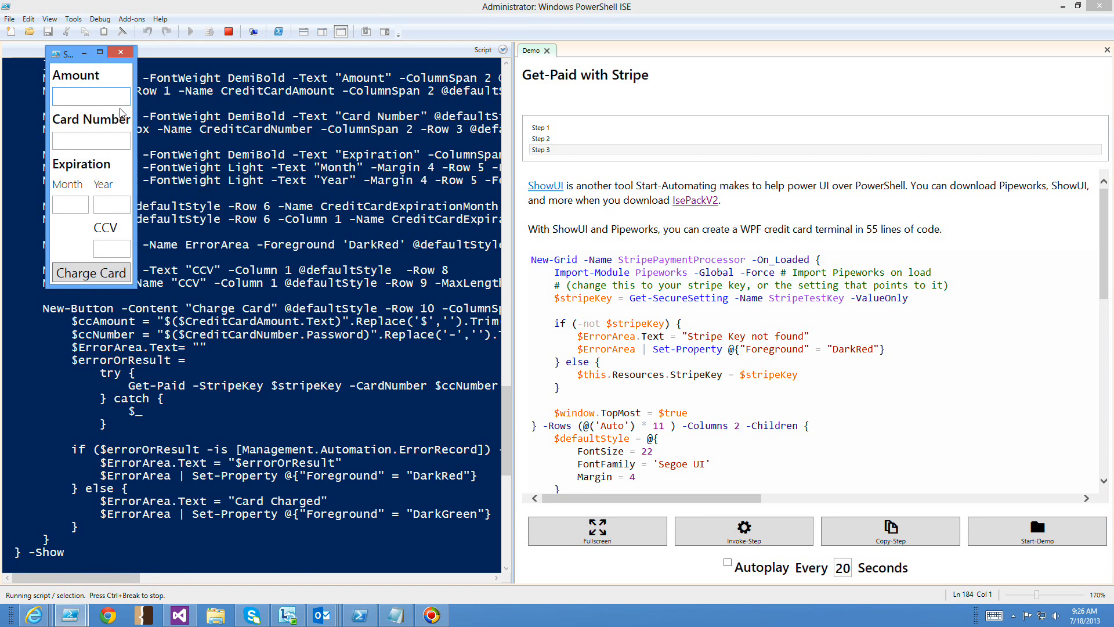
{"action": "type", "text": "5"}
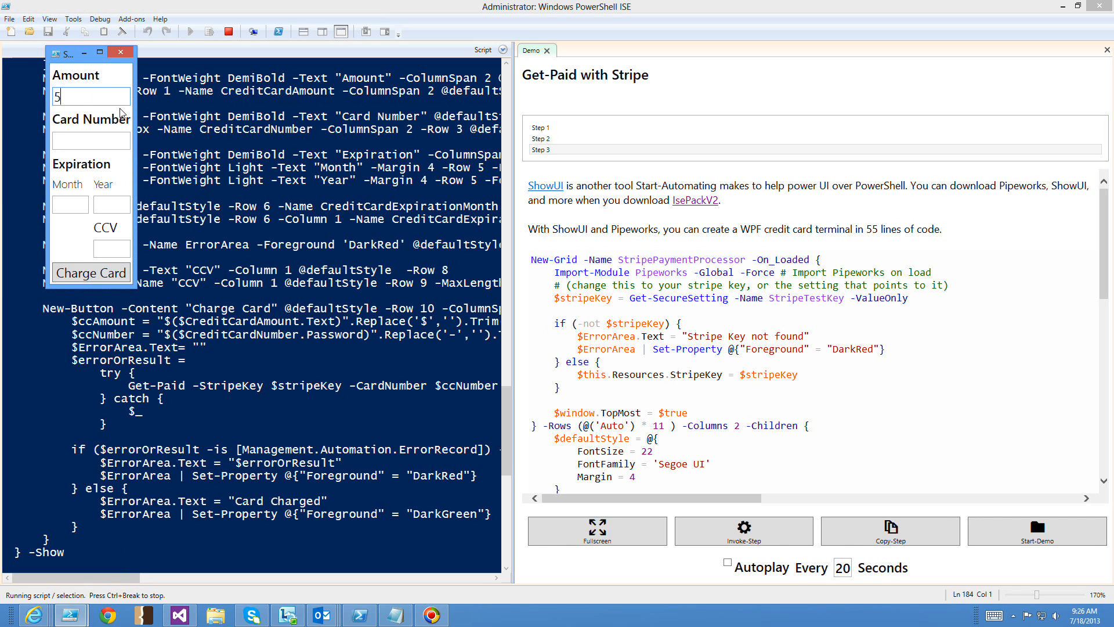
{"action": "type", "text": "00"}
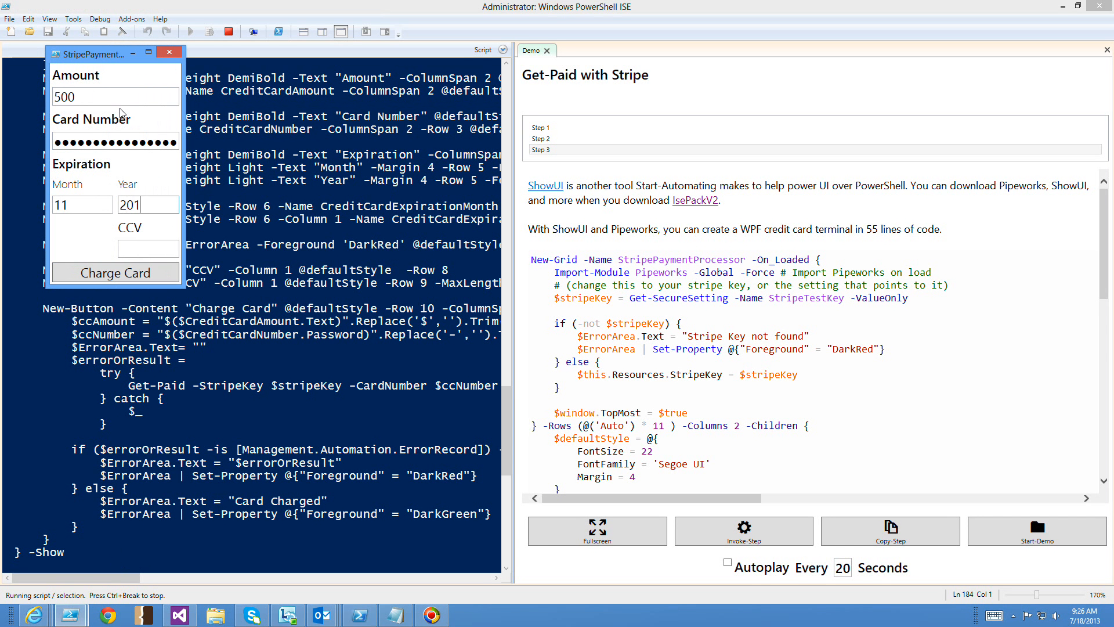
{"action": "type", "text": "123"}
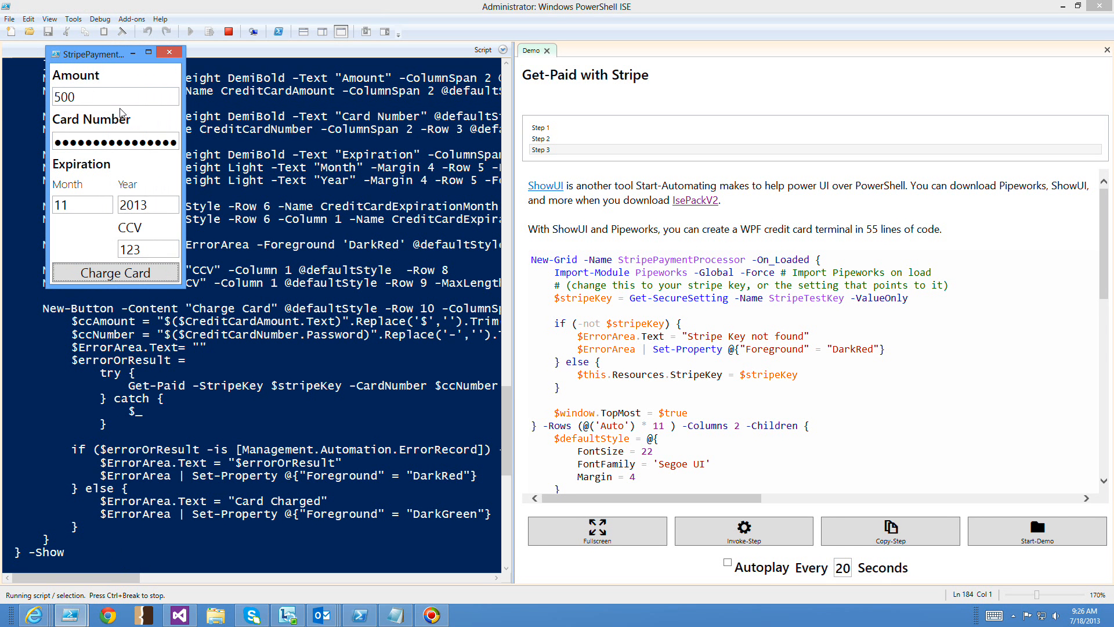
{"action": "left_click", "coordinate": [114, 272]}
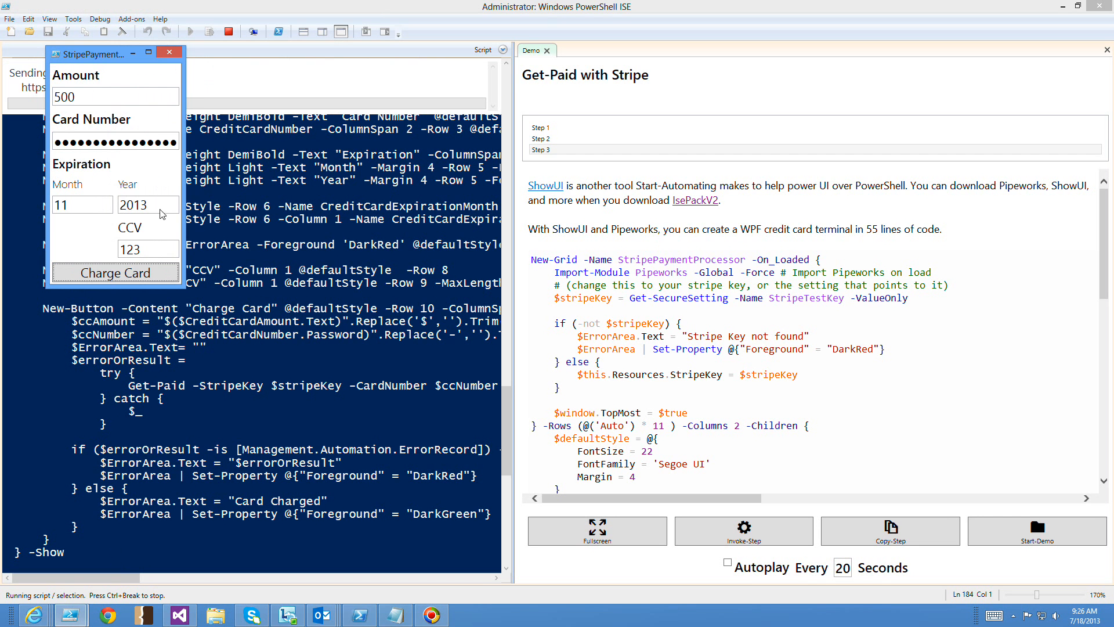
{"action": "left_click", "coordinate": [114, 272]}
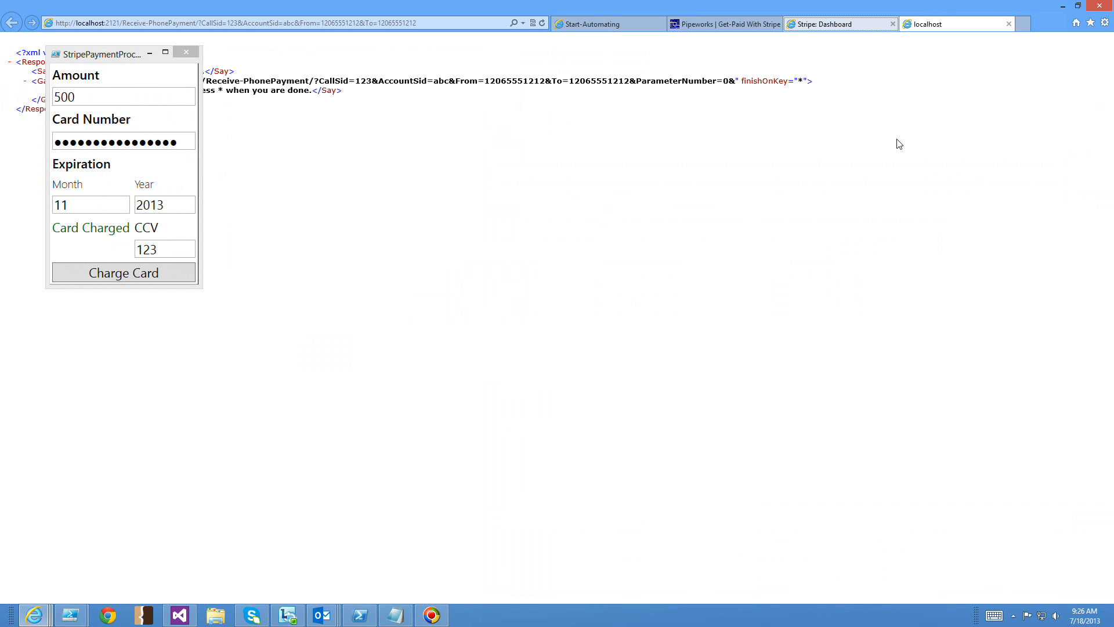
- Reload the Stripe Dashboard to show the $500 charge among 4 successful charges
{"action": "left_click", "coordinate": [838, 23]}
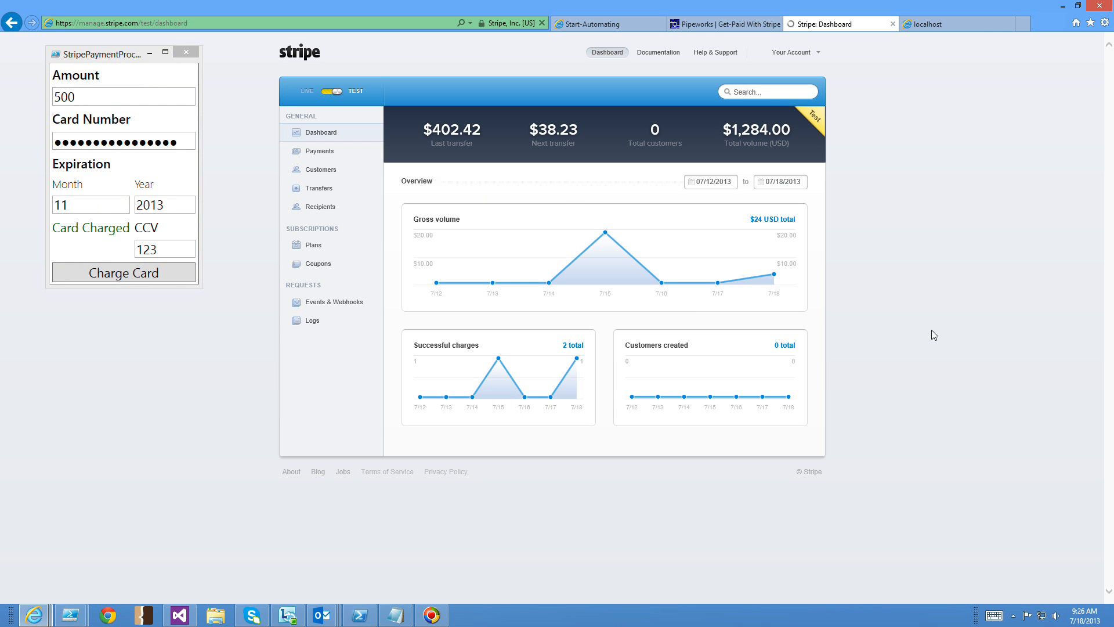
{"action": "left_click", "coordinate": [319, 133]}
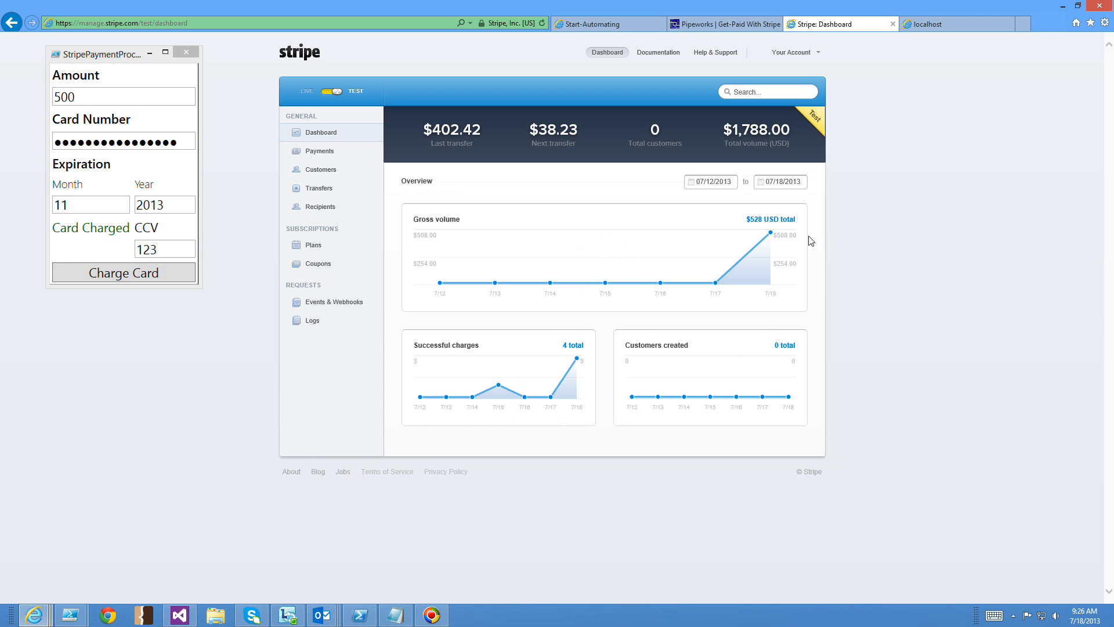
{"action": "mouse_move", "coordinate": [215, 412]}
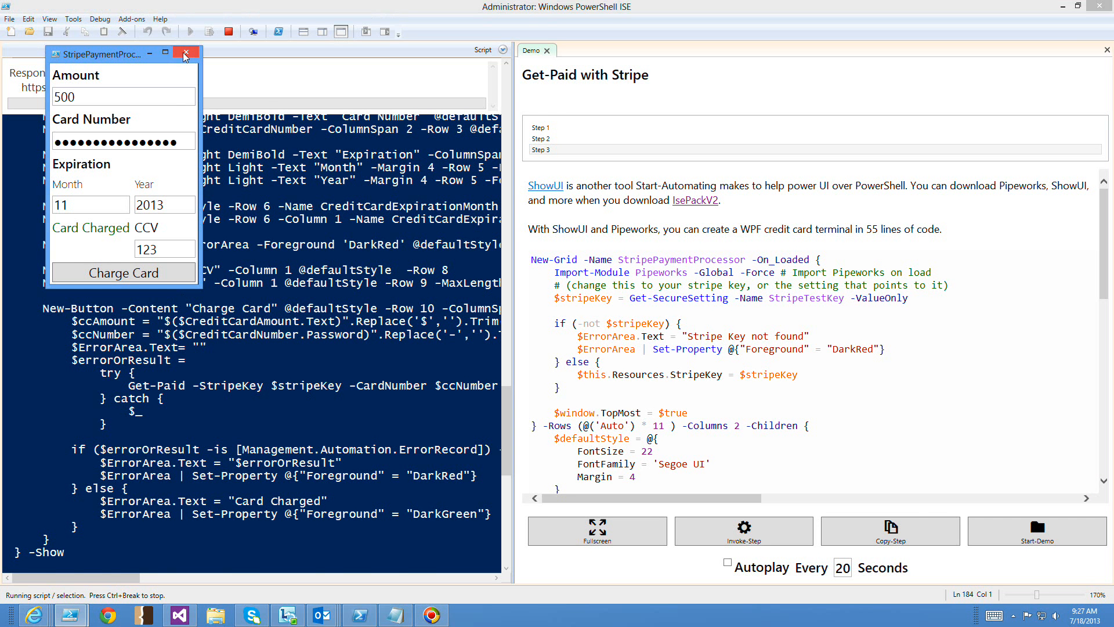
- Close the StripePaymentProcessor terminal window
{"action": "left_click", "coordinate": [185, 53]}
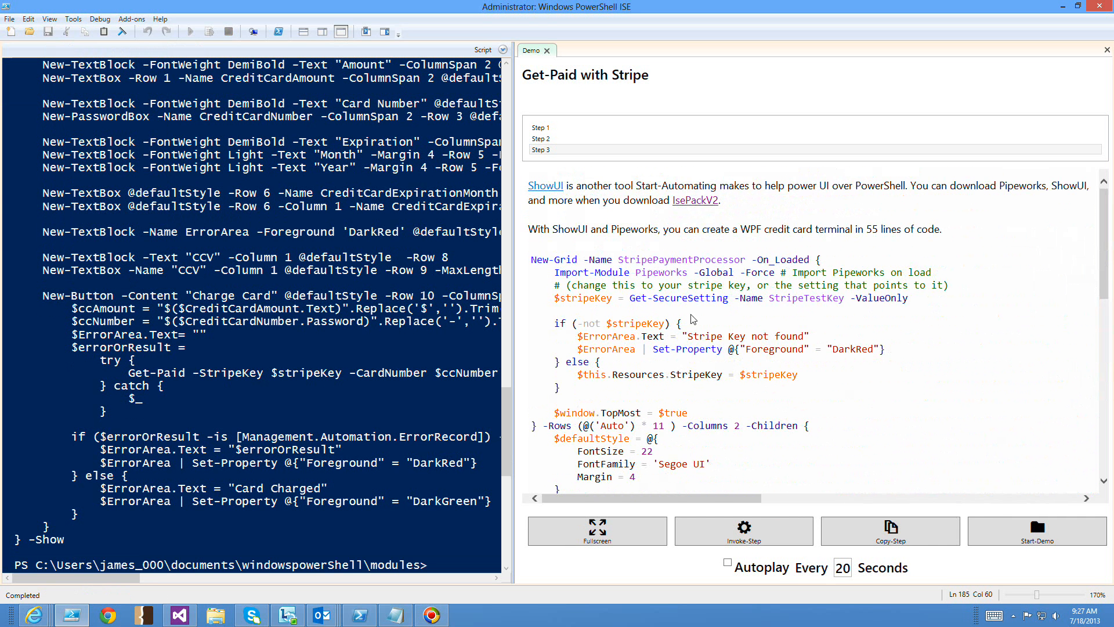
{"action": "mouse_move", "coordinate": [662, 246]}
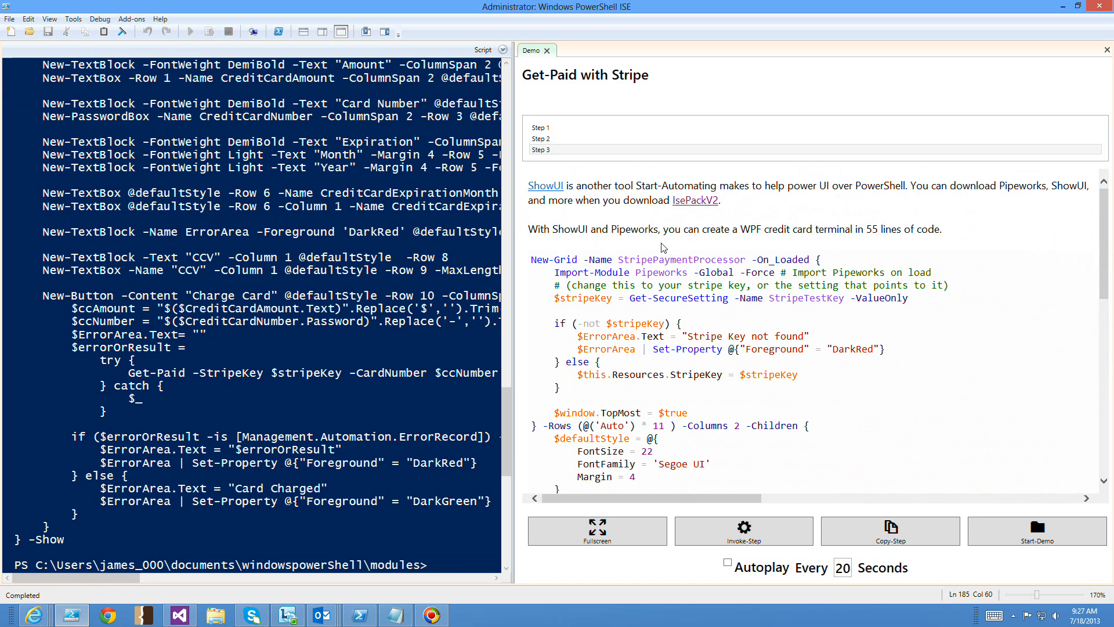